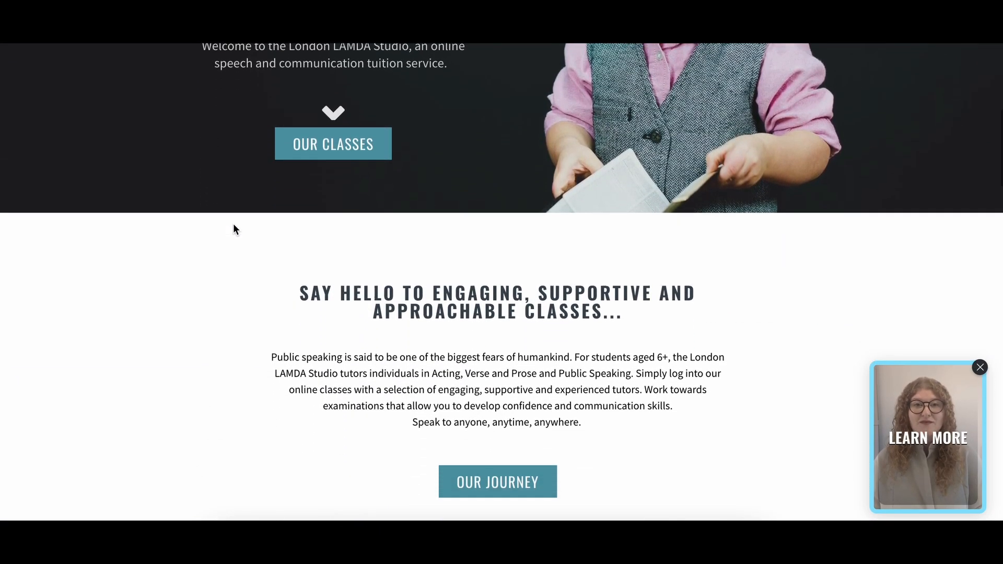
Step: Scroll the homepage down past testimonials and call-back form to the Parent Portal login box
scroll(down, 3)
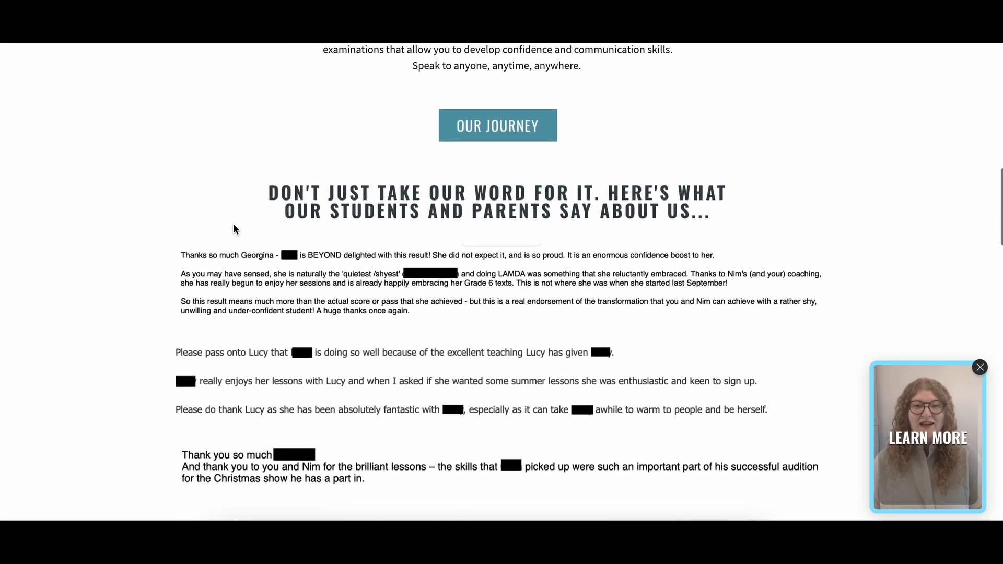
scroll(down, 3)
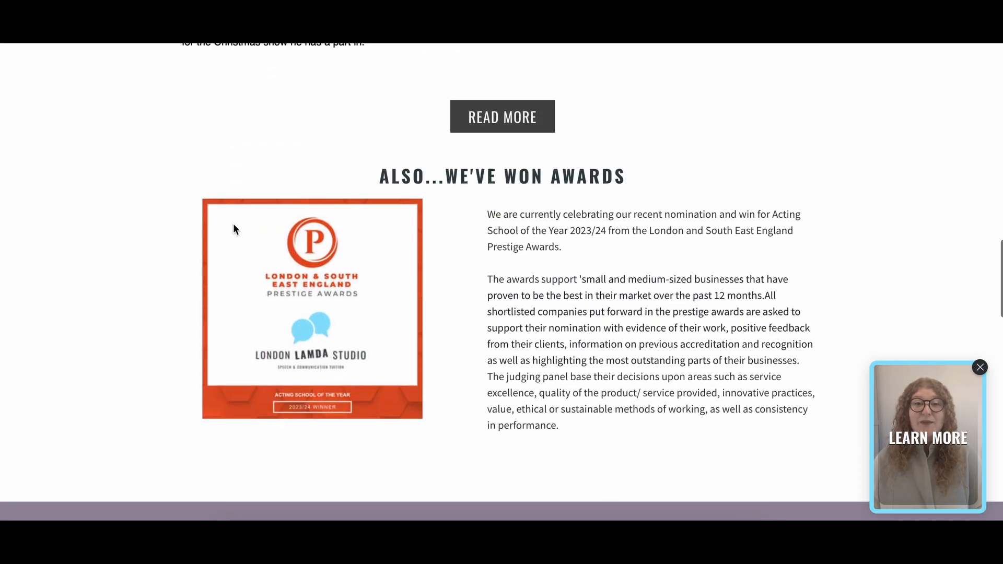
scroll(down, 3)
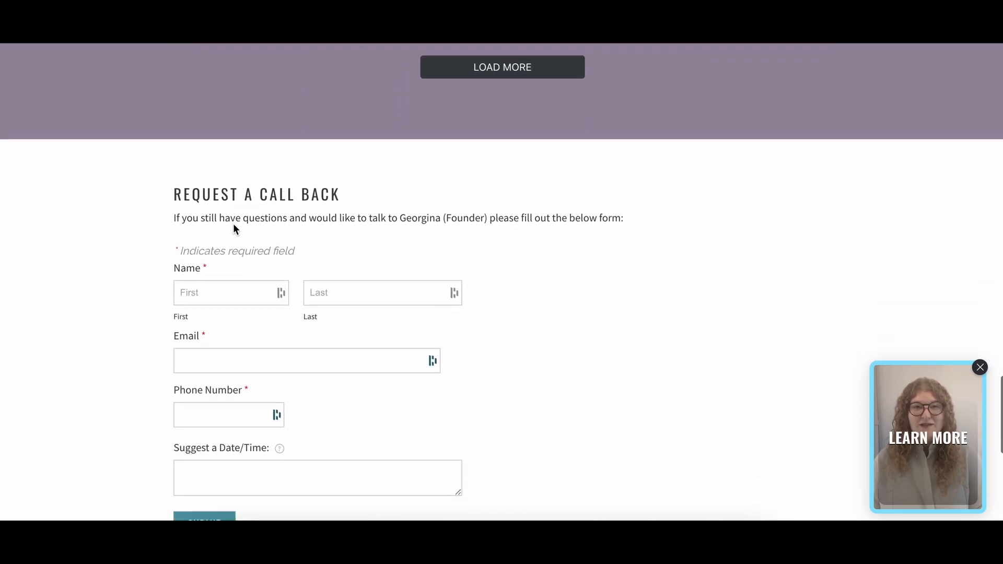
scroll(down, 3)
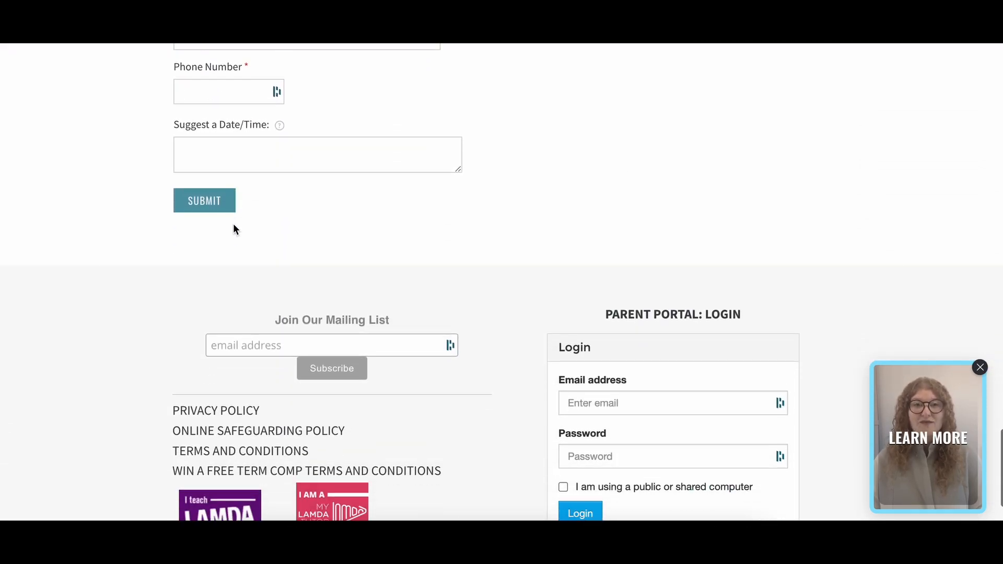
scroll(down, 3)
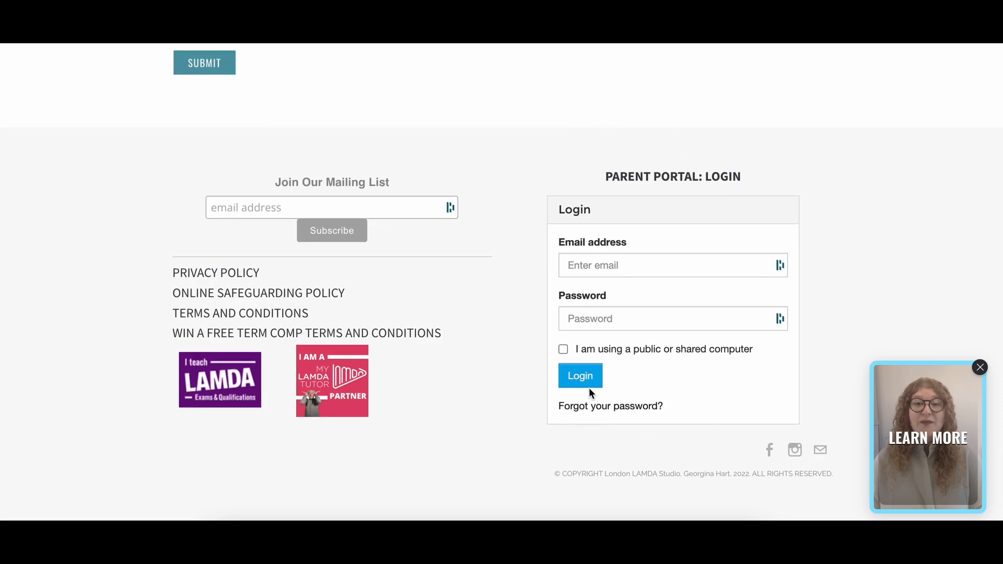
Step: Log in from the parent portal box and review the Home dashboard's events and invoice
click(578, 375)
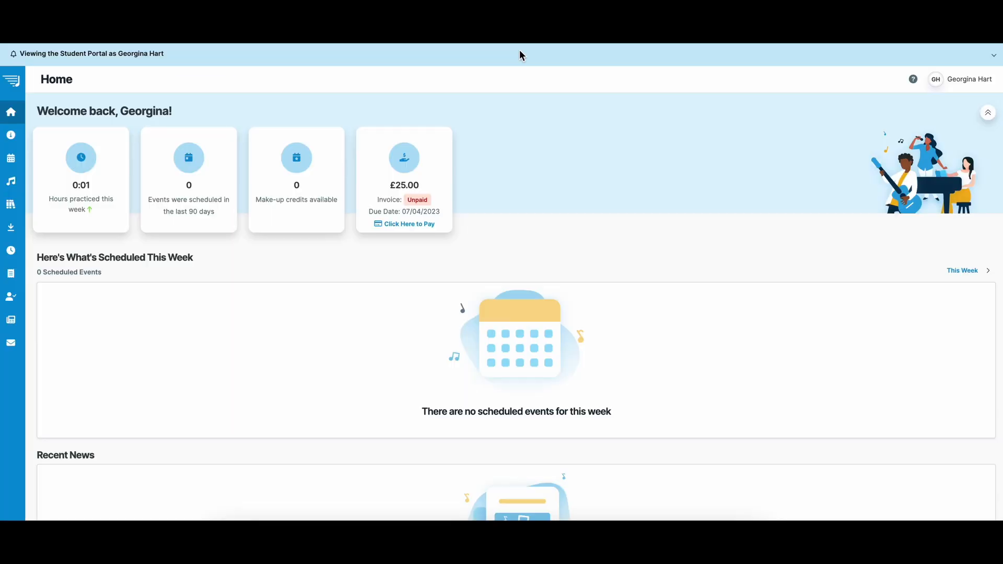
mouse_move(278, 307)
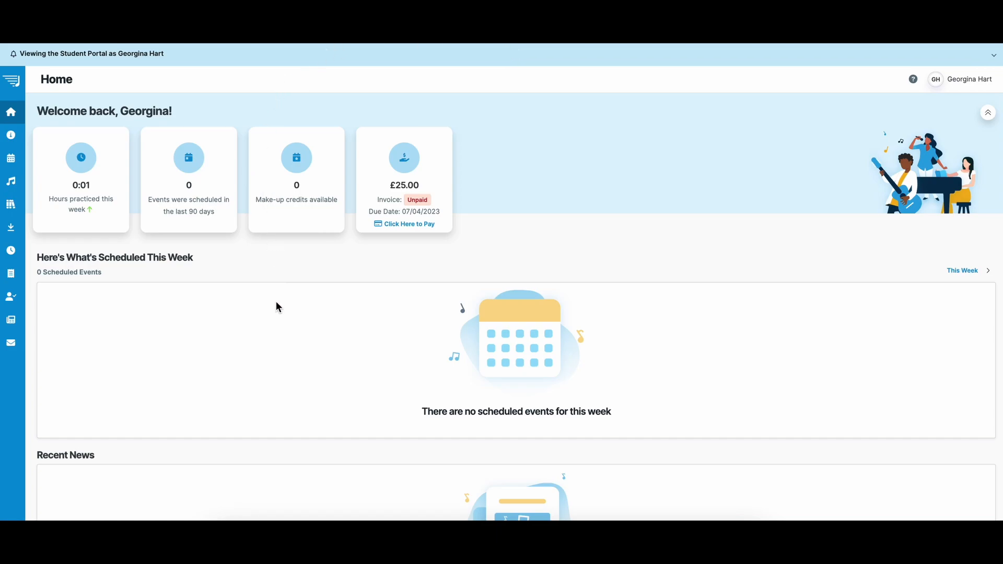
mouse_move(318, 291)
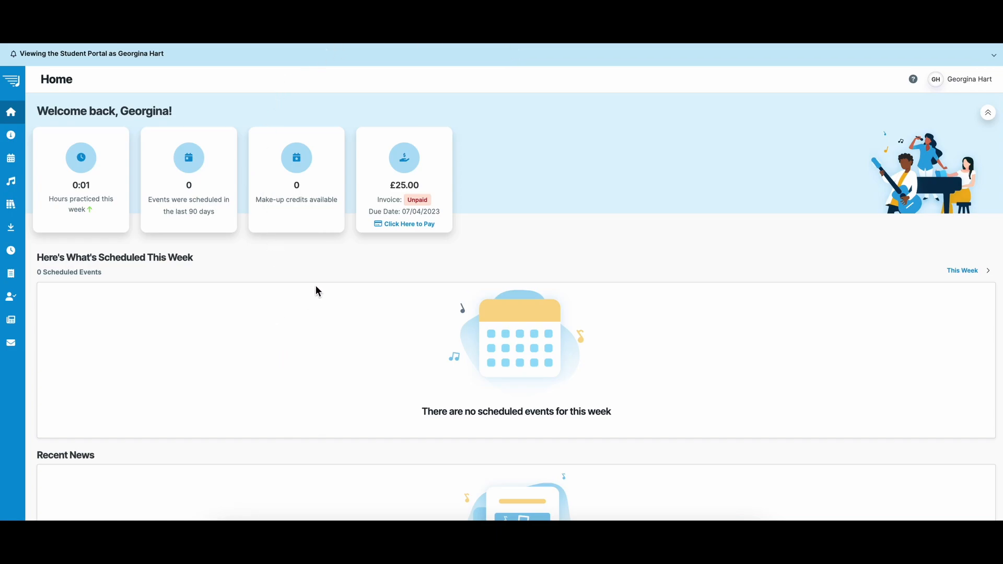
scroll(down, 3)
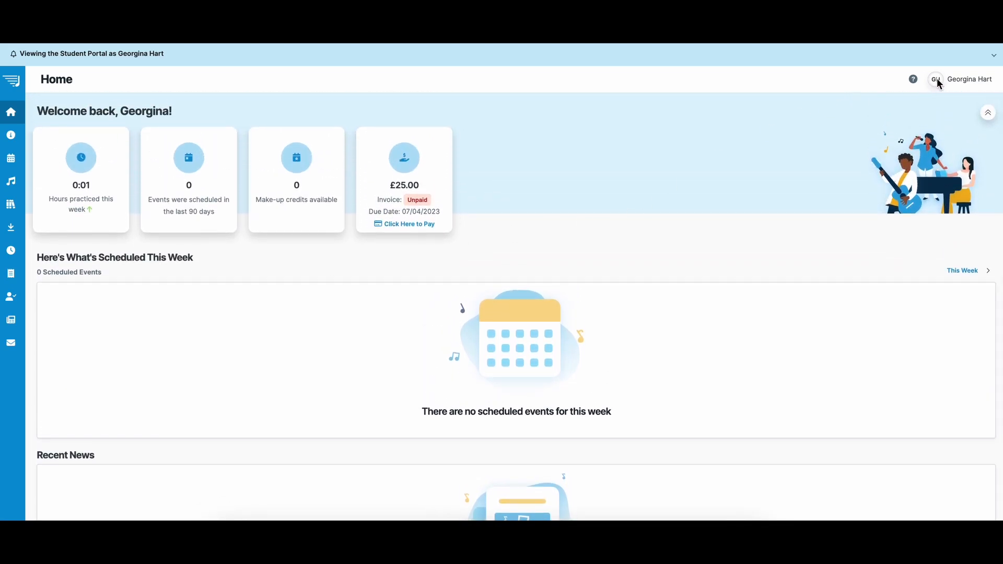
Step: Go to Profile Settings from the account name menu at the top right
click(936, 79)
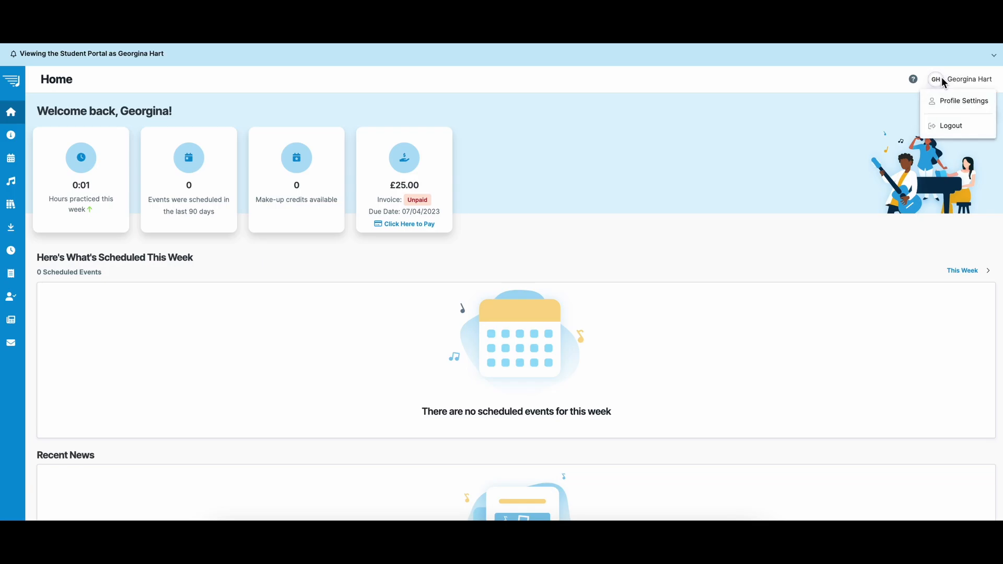
click(964, 101)
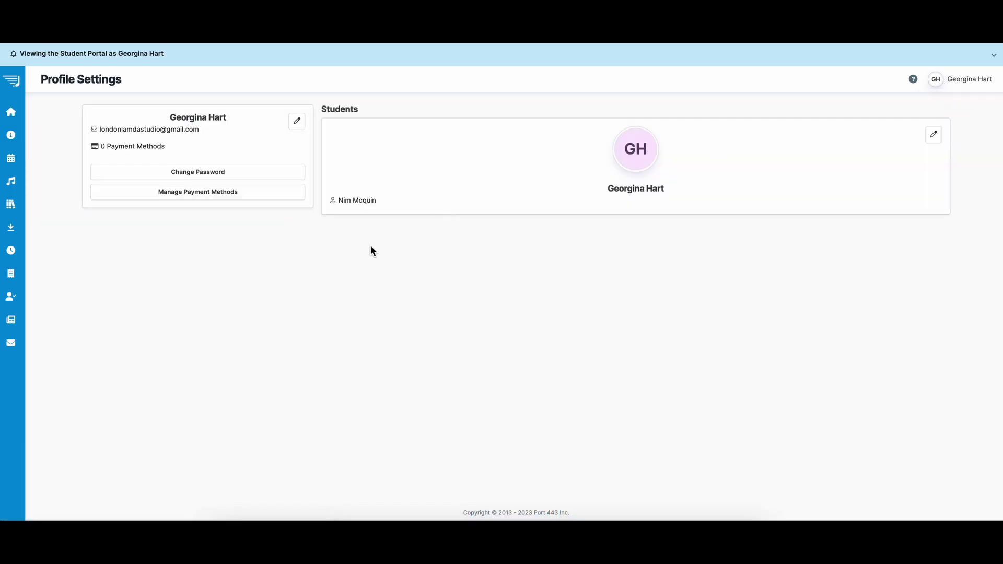
mouse_move(199, 225)
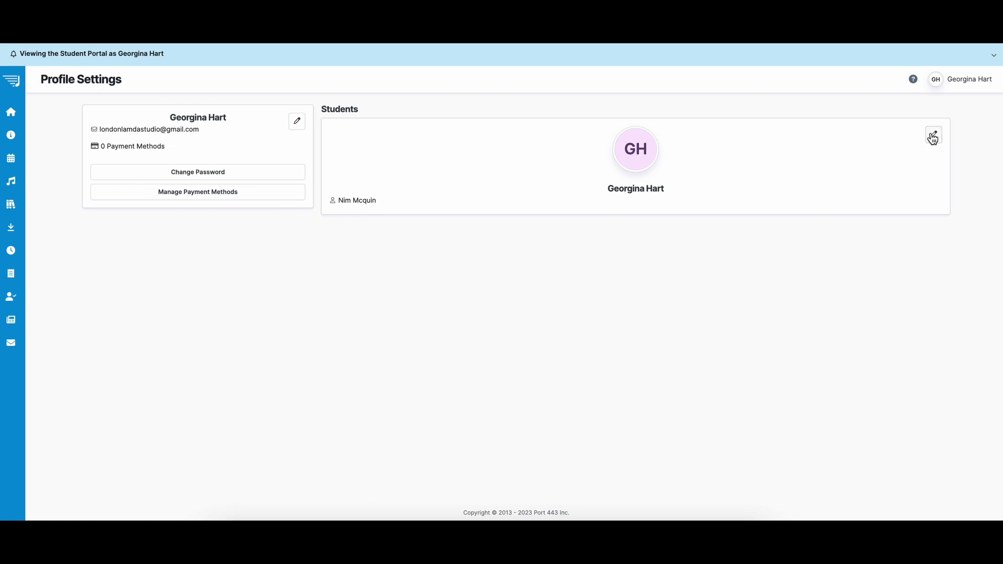
click(932, 136)
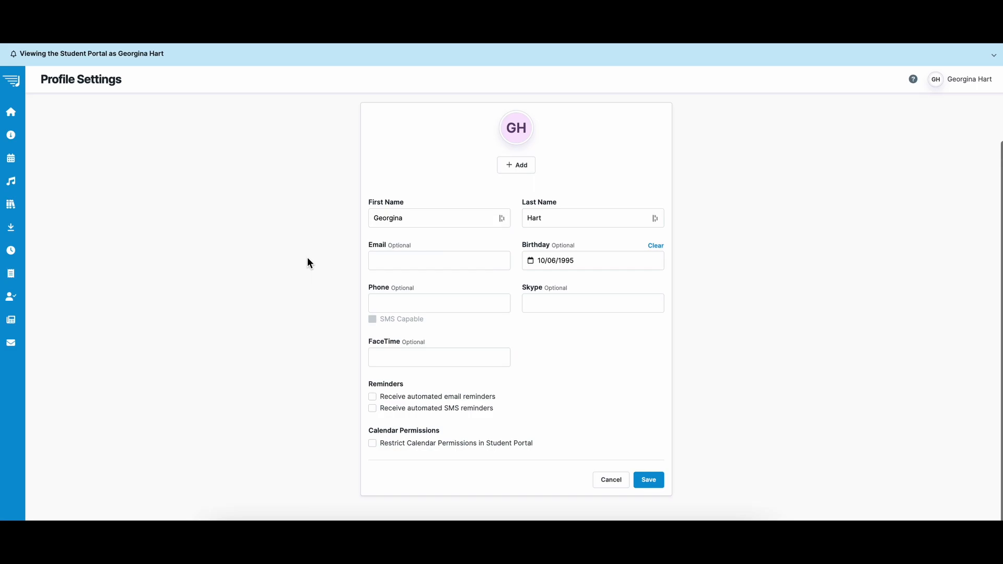
click(593, 260)
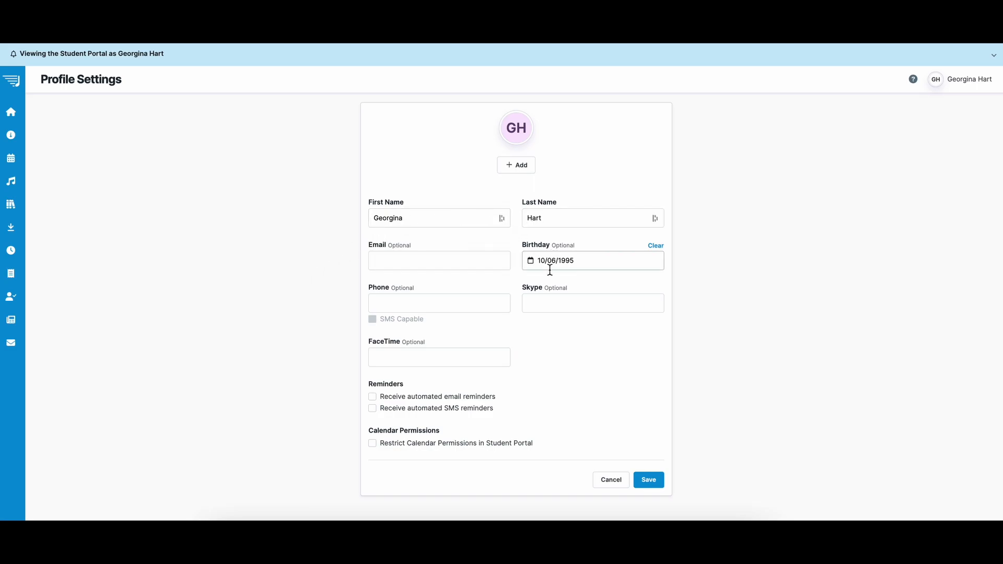
mouse_move(461, 452)
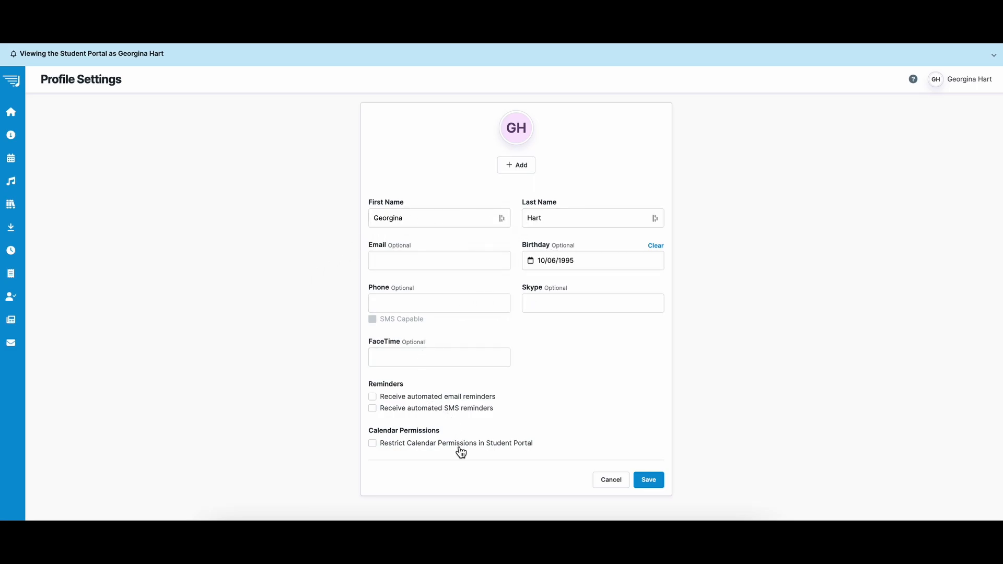
mouse_move(464, 420)
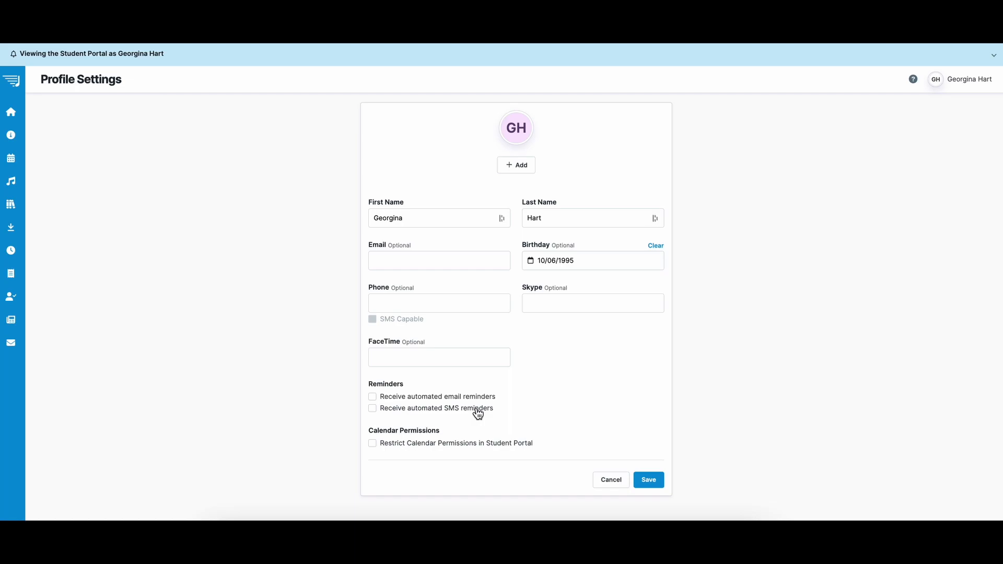
click(648, 480)
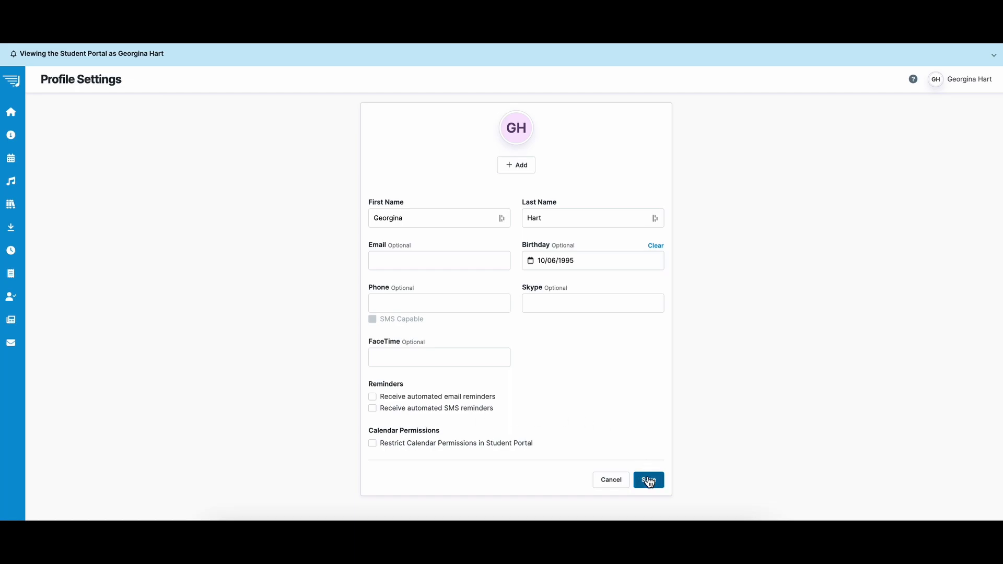
click(647, 479)
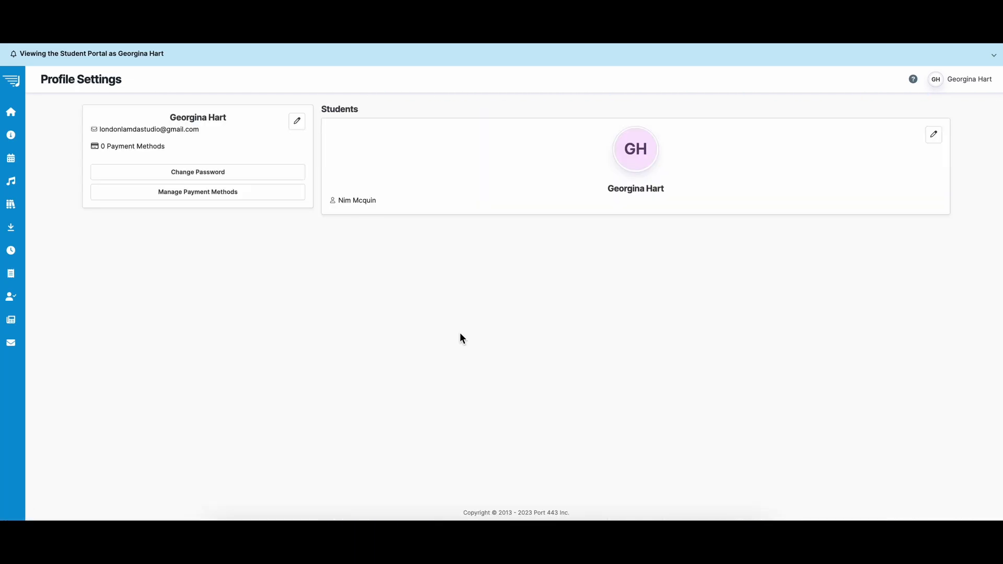
Step: Expand the sidebar and go to the Contact Info page with the studio and teacher details
click(11, 79)
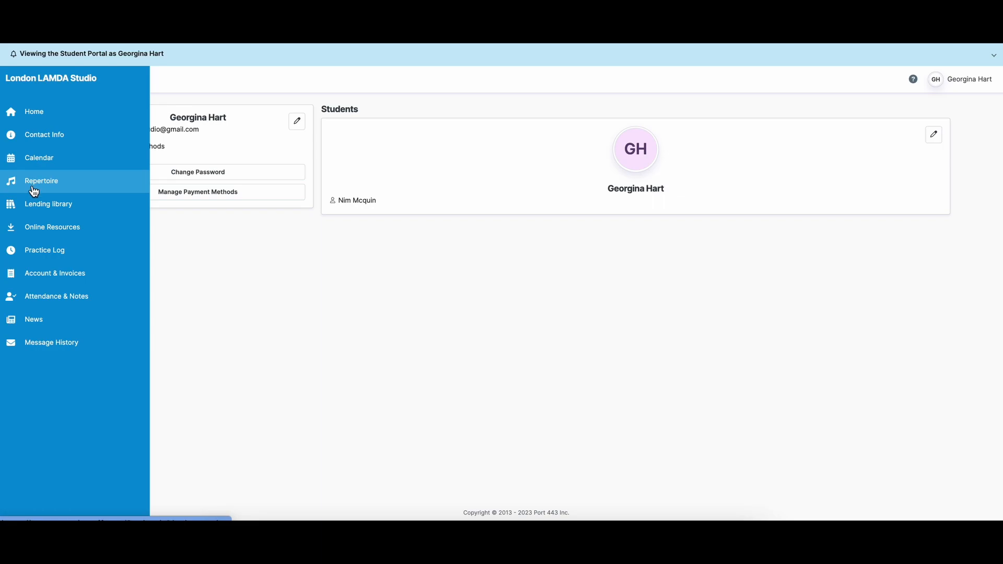
mouse_move(45, 250)
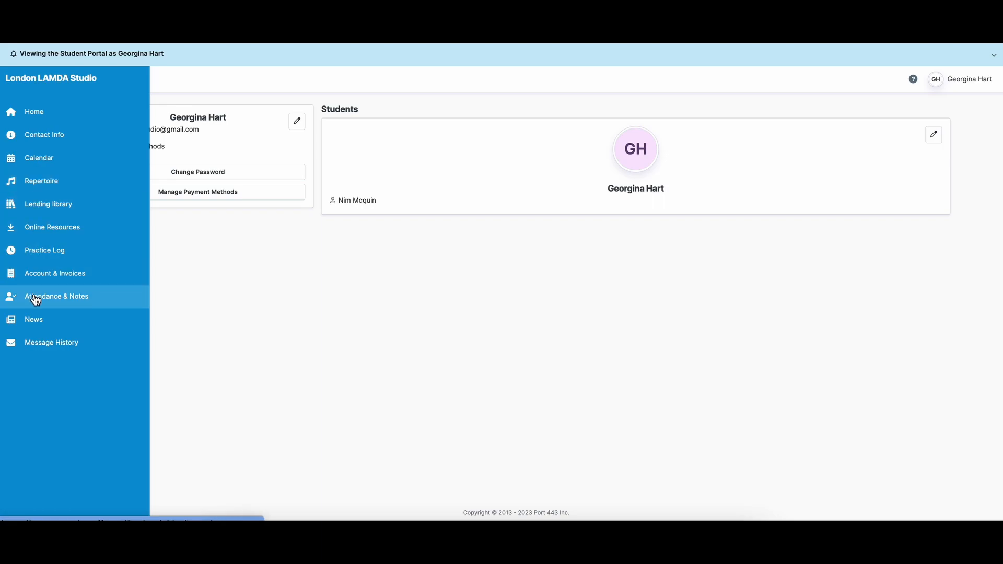
mouse_move(36, 349)
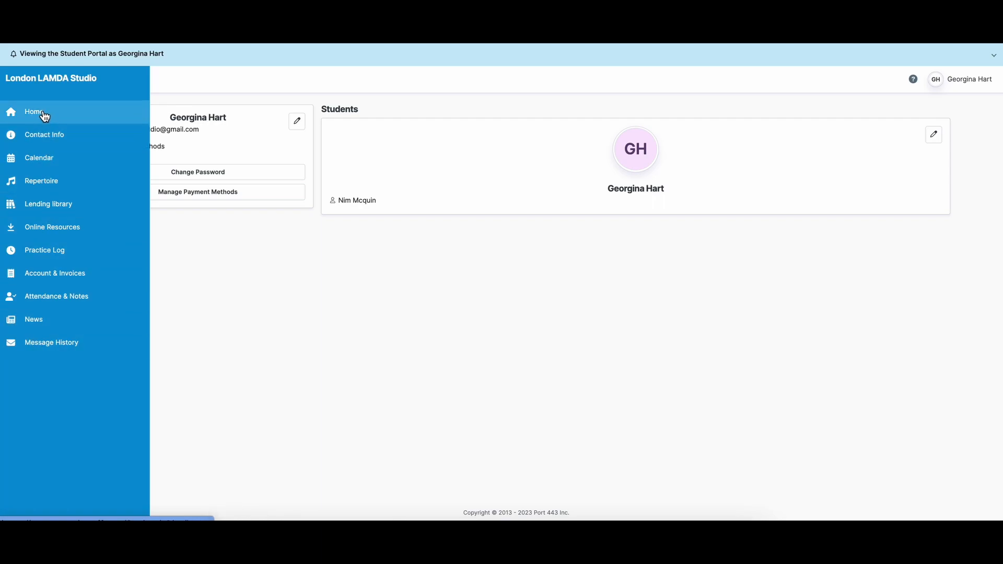
click(44, 134)
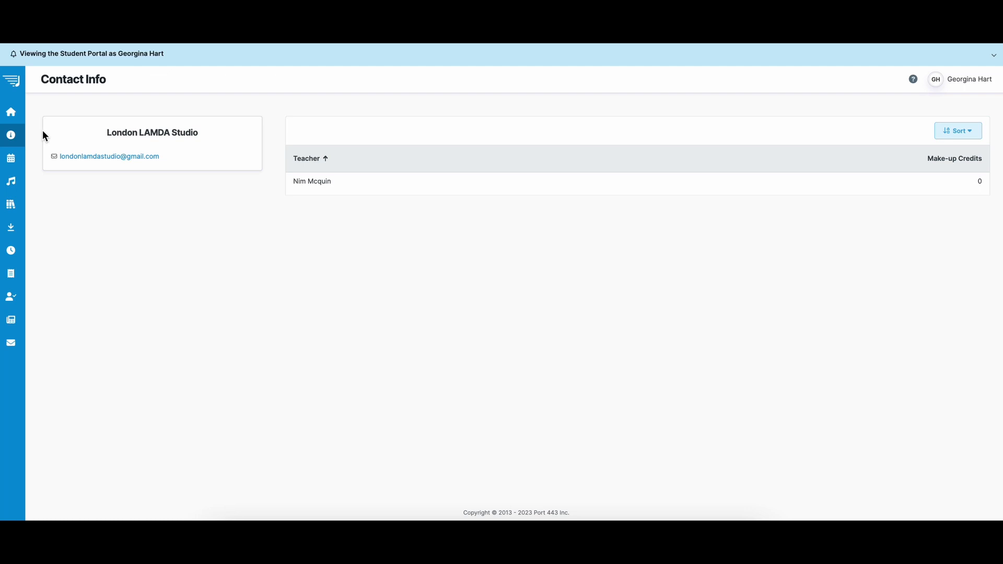
mouse_move(154, 153)
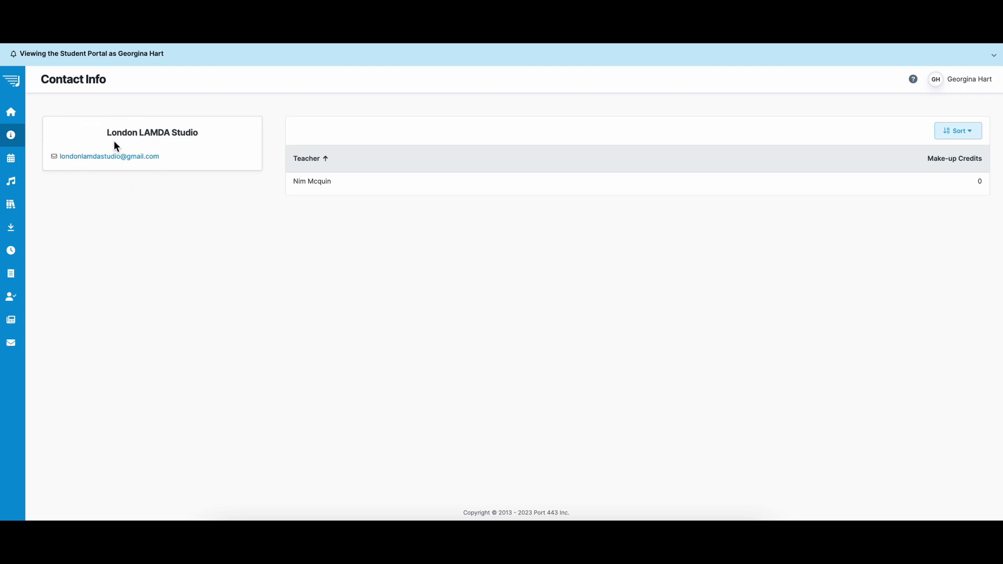
mouse_move(333, 190)
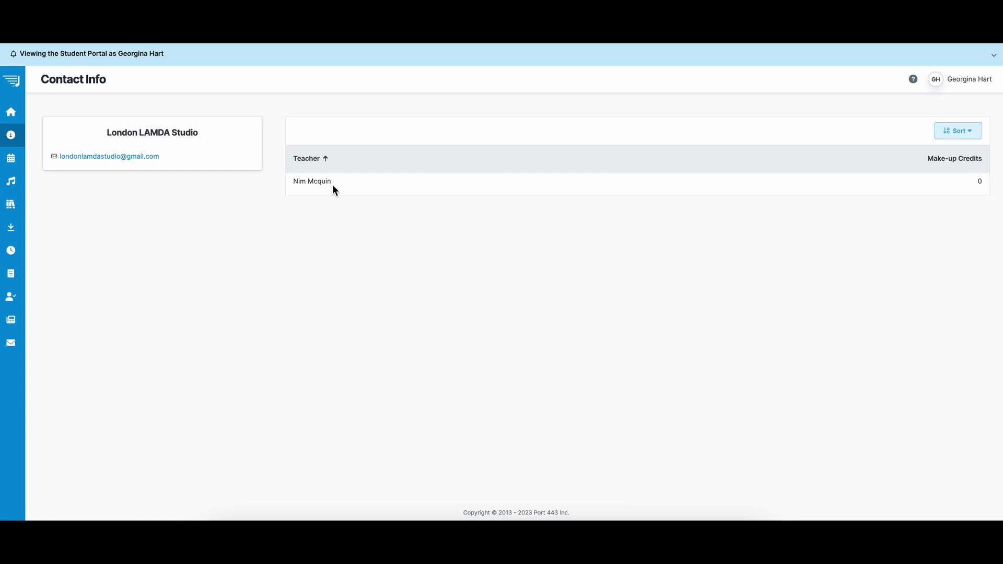
mouse_move(911, 198)
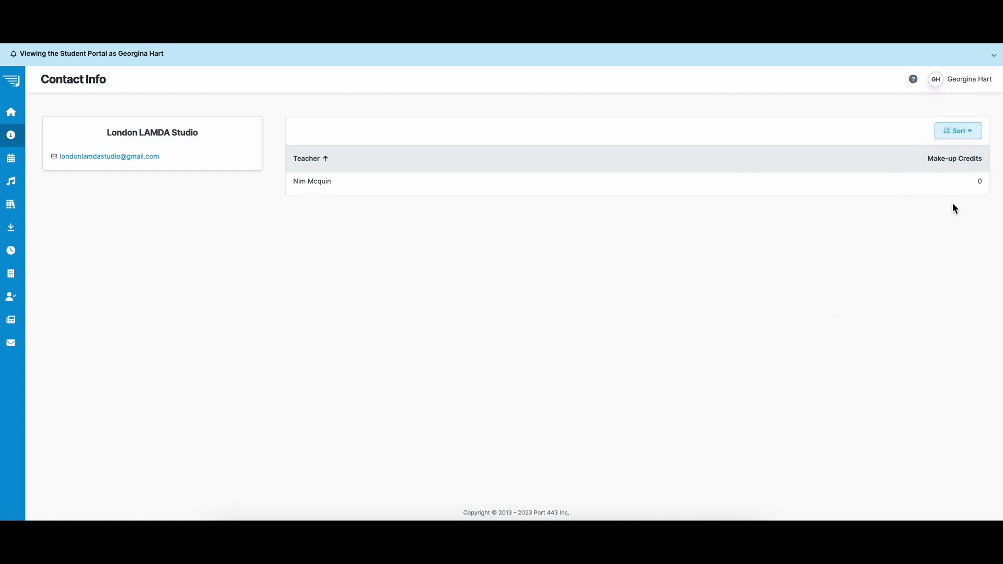
mouse_move(11, 158)
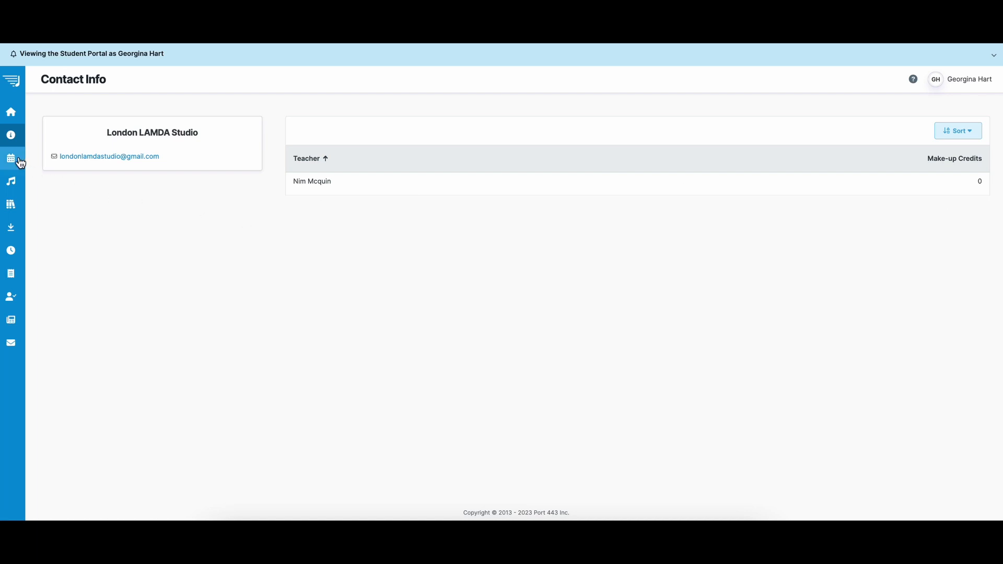
Step: Go to the Calendar and bring up the 16:00–16:30 lesson on 29 August
click(11, 158)
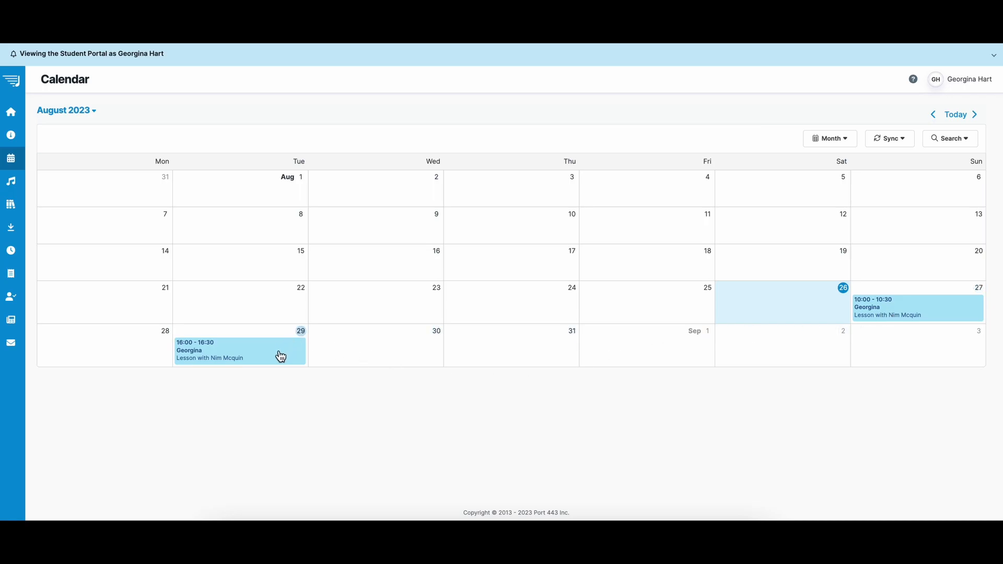
click(239, 350)
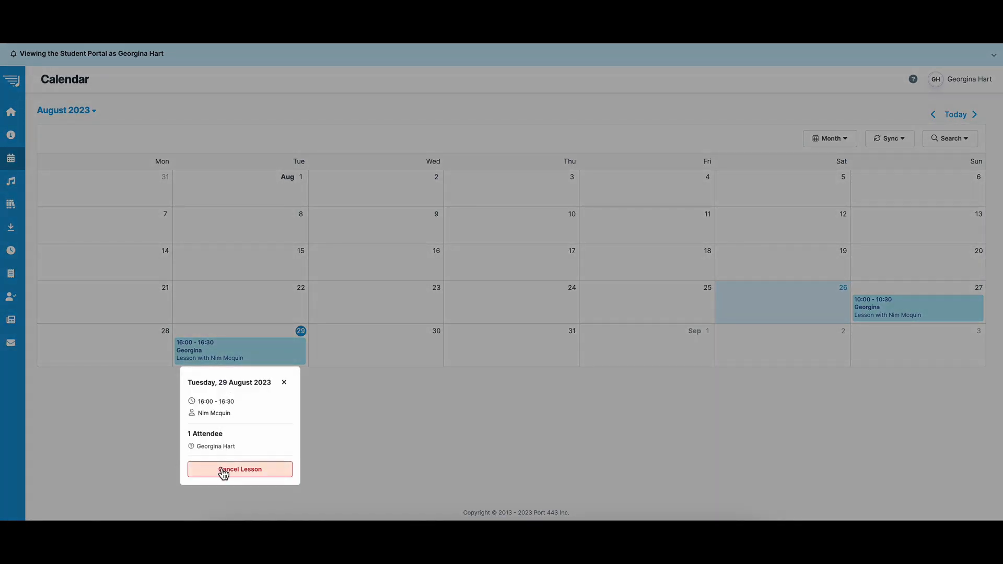
Step: Cancel the 29 August lesson with the teacher note 'I have a medical appt. so sorry Nim'
click(239, 470)
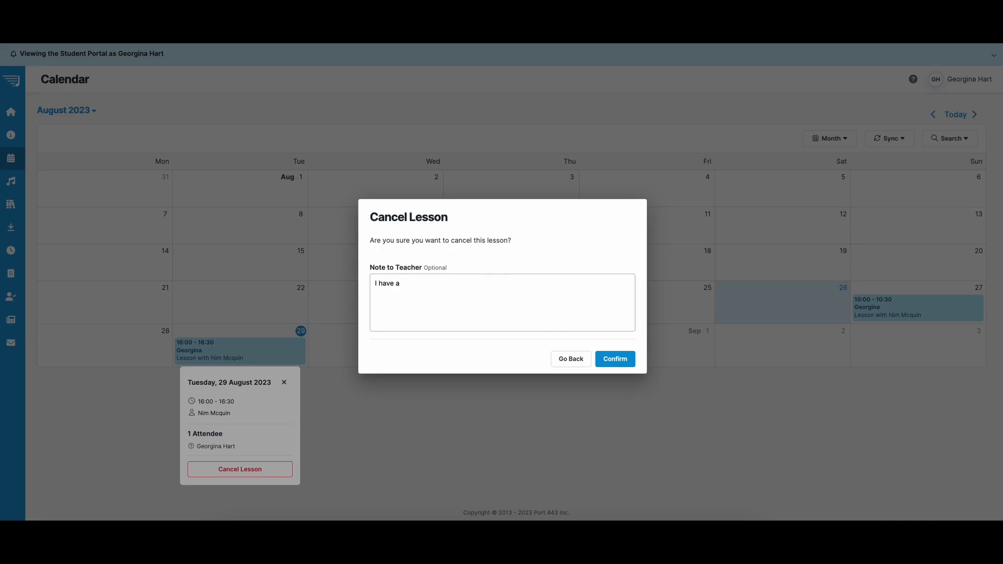
text(medical)
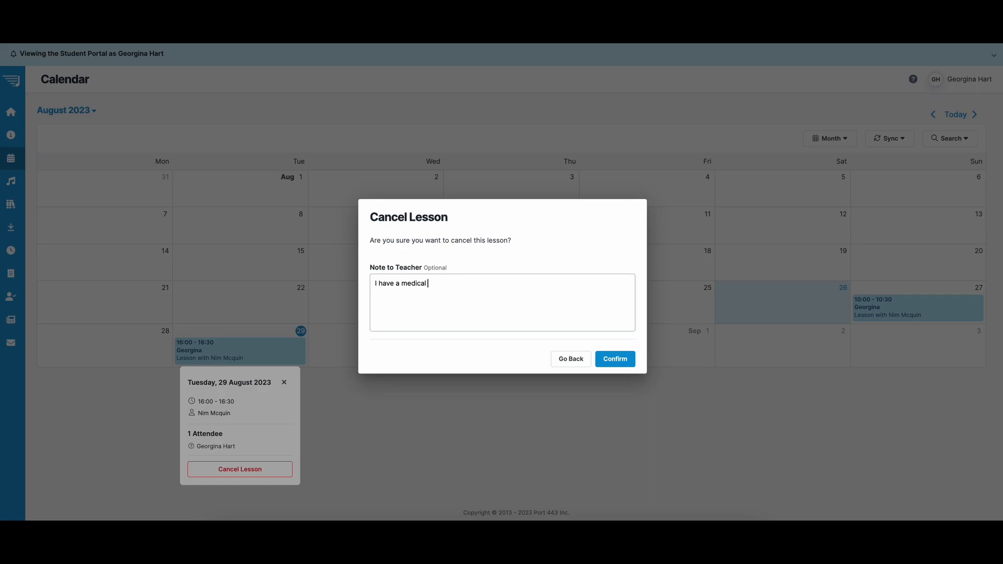
text(appt.)
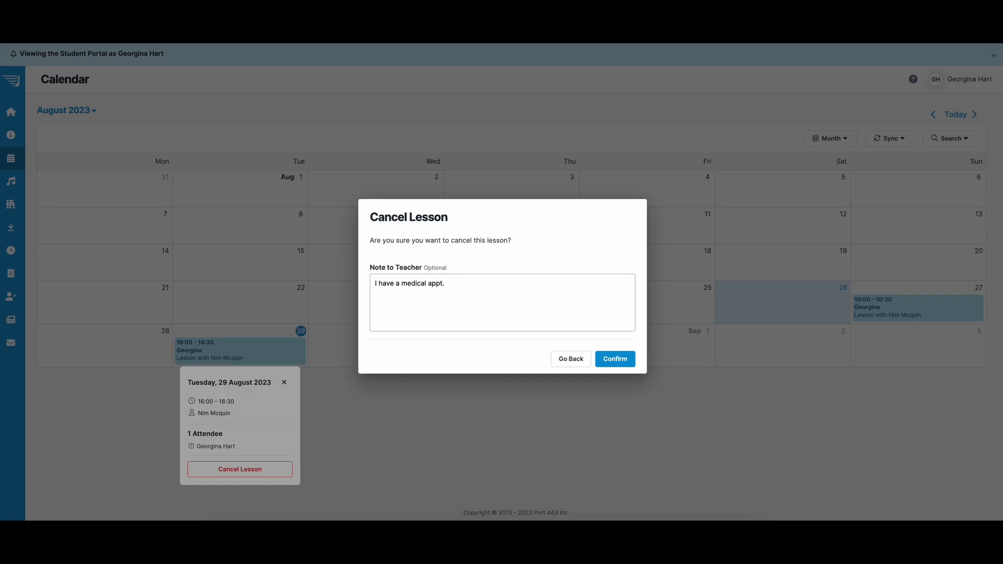
text(so sorry)
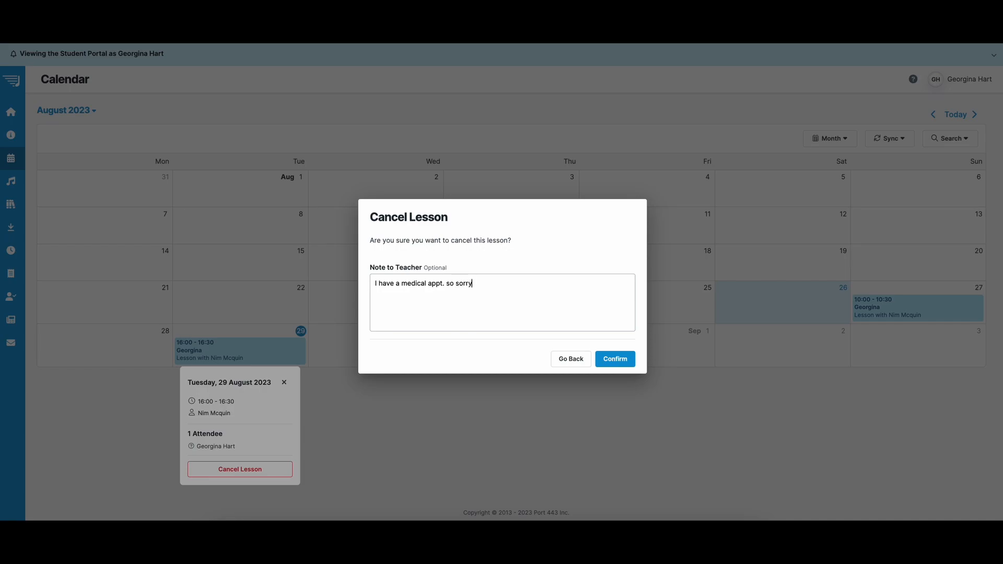
text(Nim)
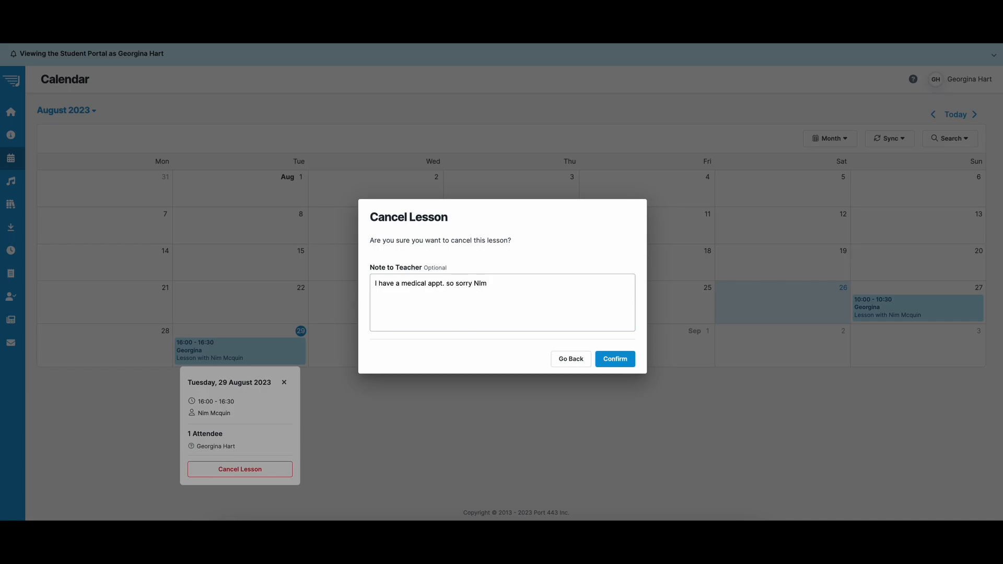
key(Backspace)
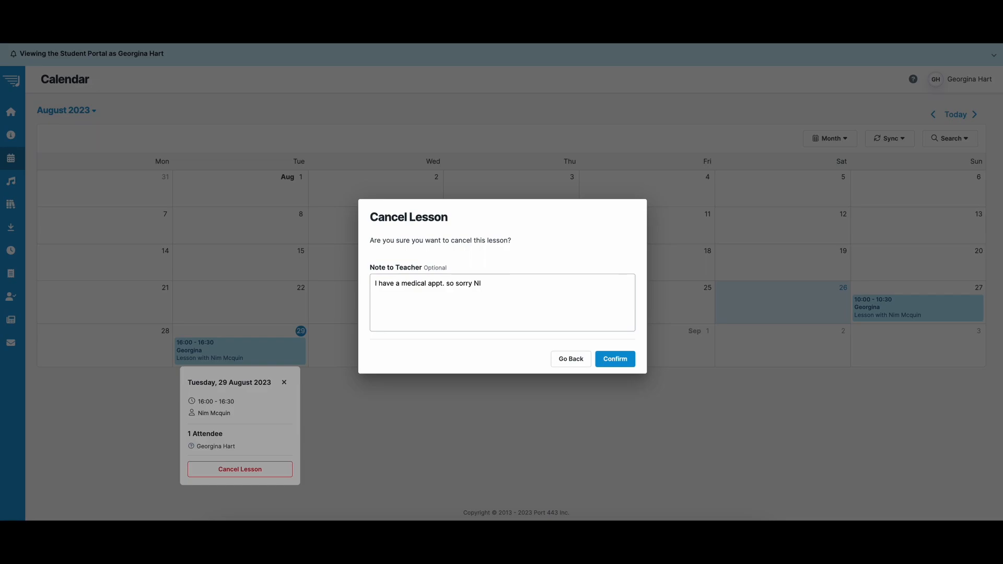
text(Nim)
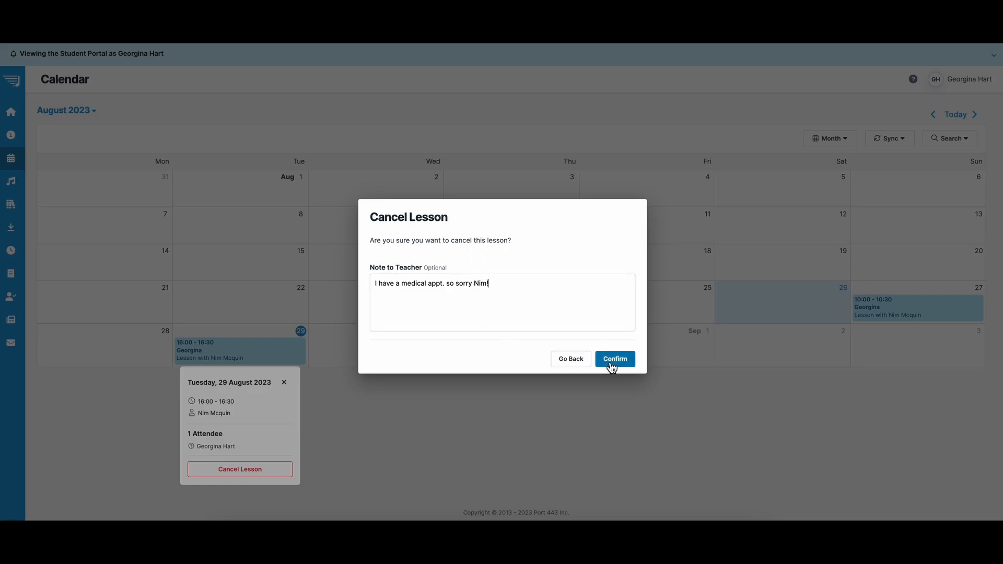
click(613, 359)
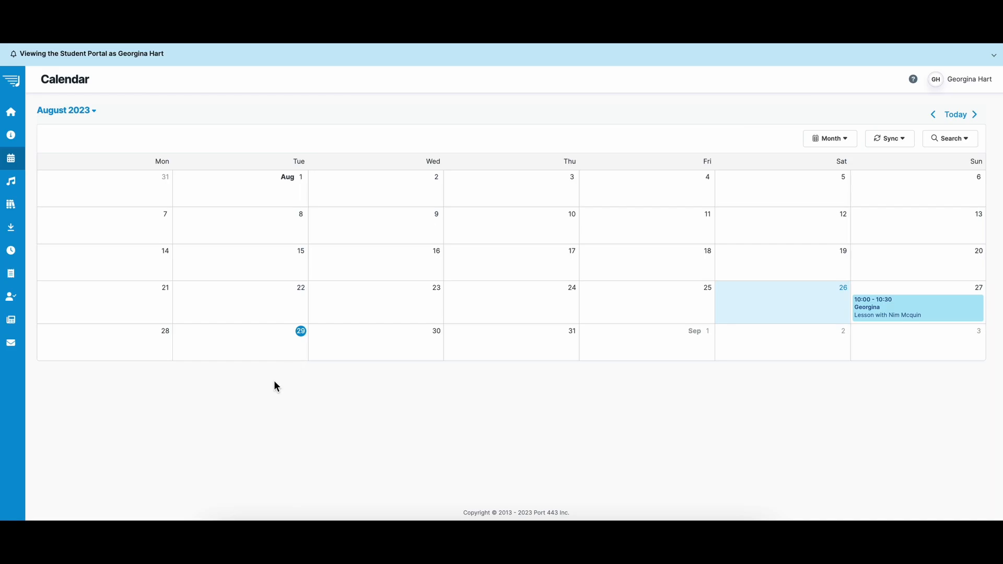
mouse_move(268, 391)
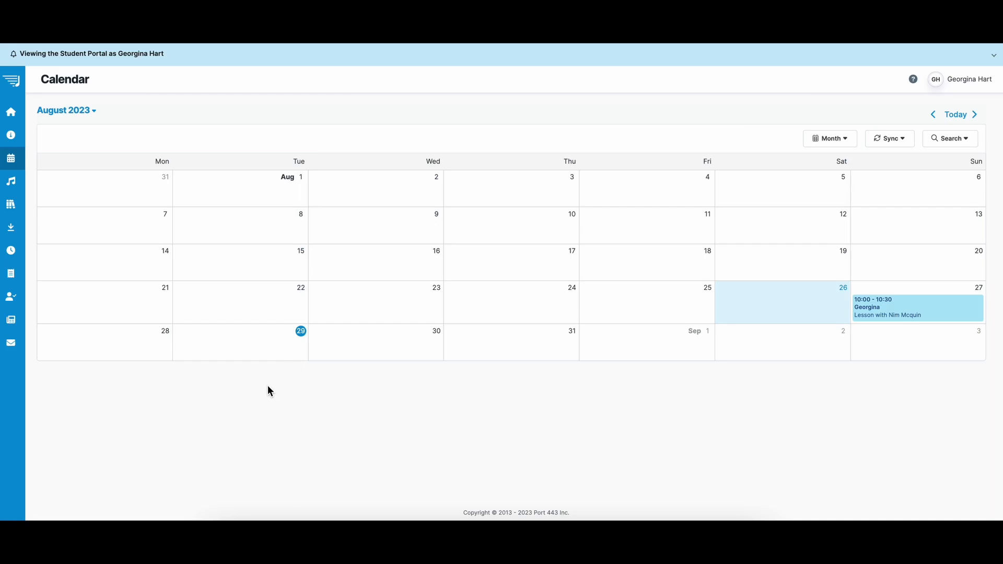
Step: Expand the sidebar and go to Online Resources
click(11, 80)
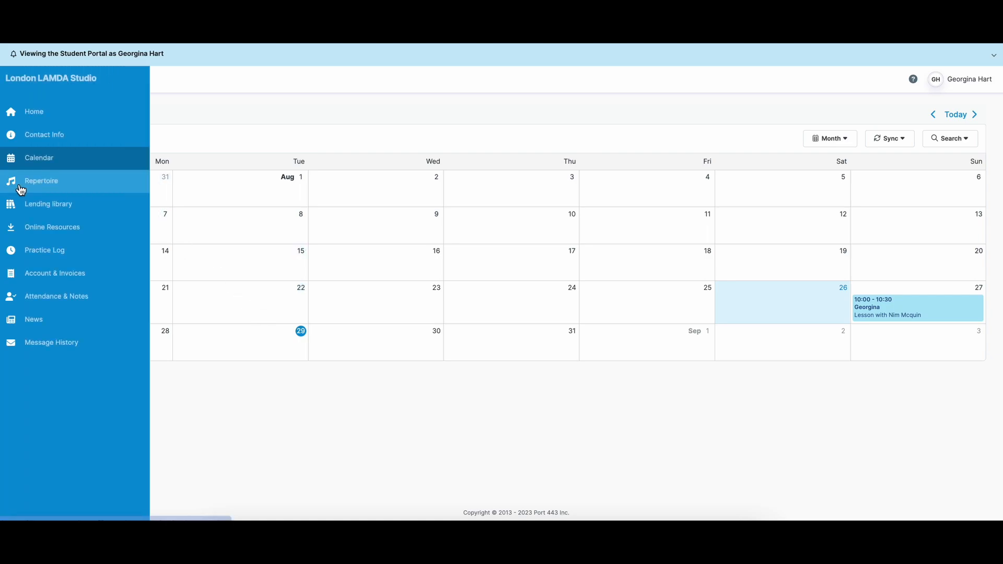
mouse_move(52, 227)
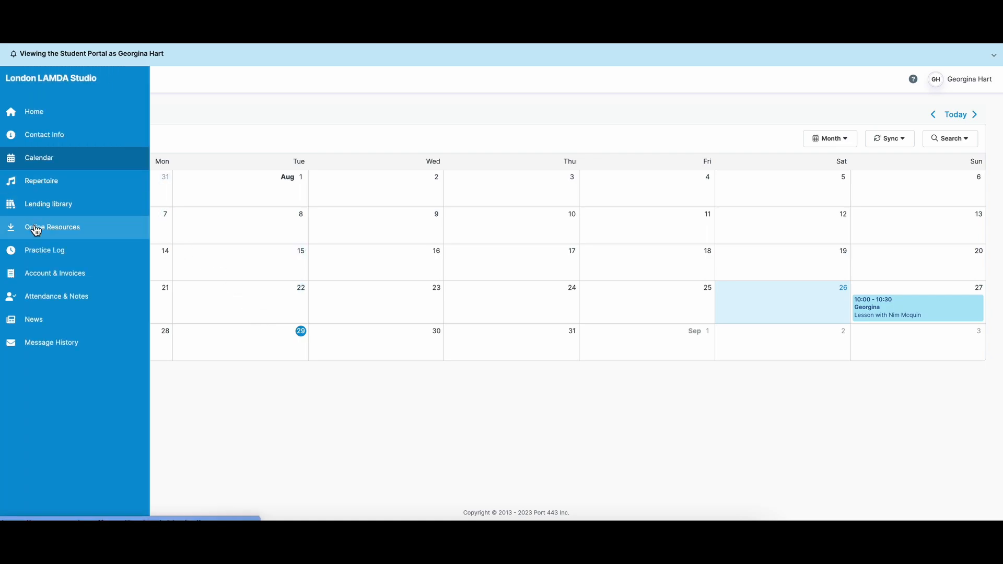
click(51, 227)
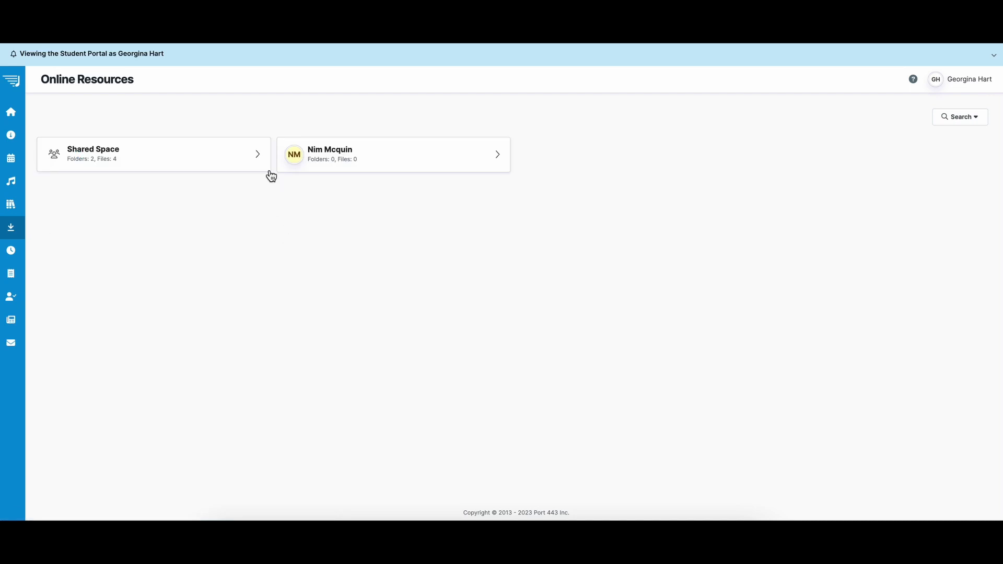
Step: From Shared Space, go into Verse and Prose Syllabi and view VPGR7.pdf
click(154, 153)
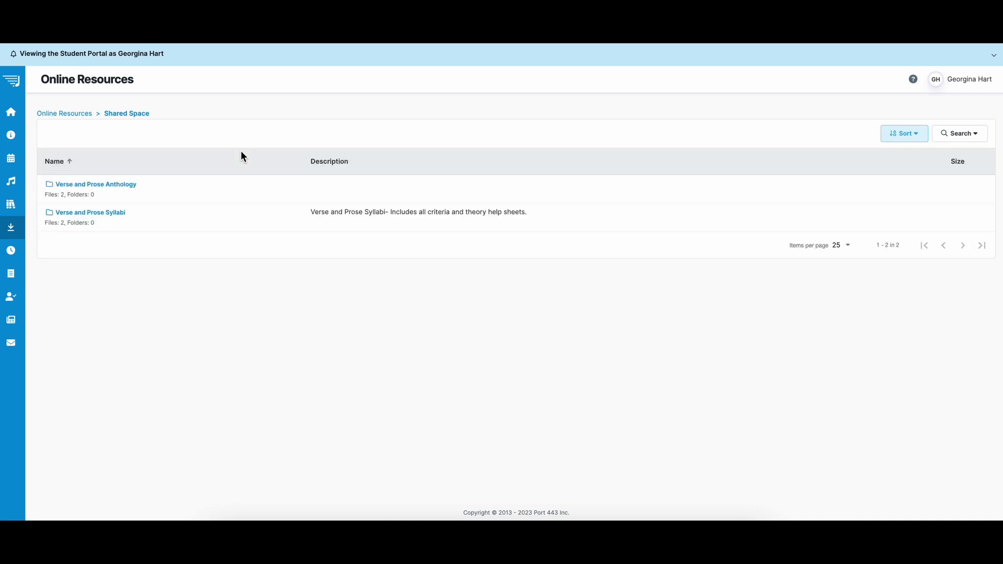
mouse_move(89, 212)
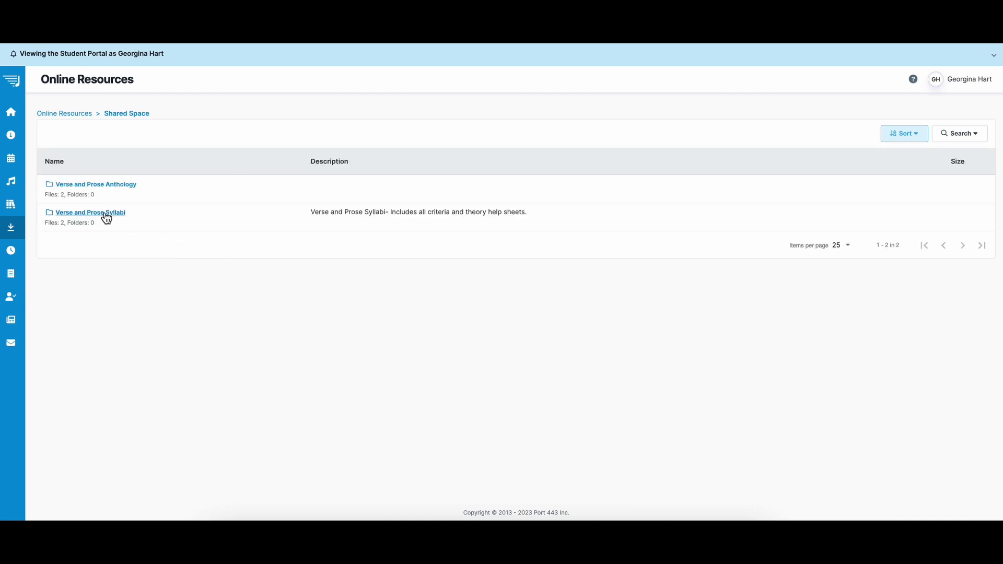
click(89, 211)
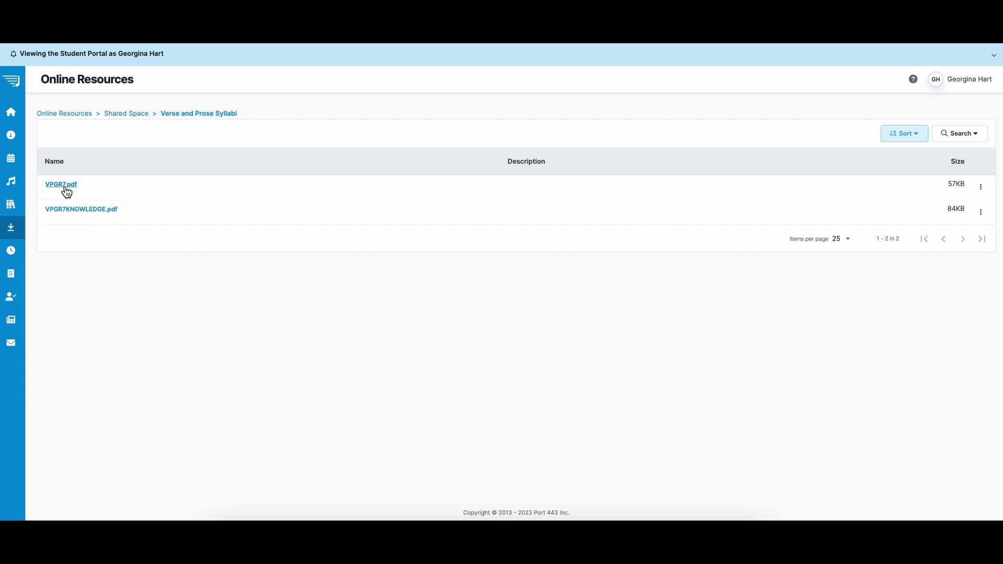
click(60, 184)
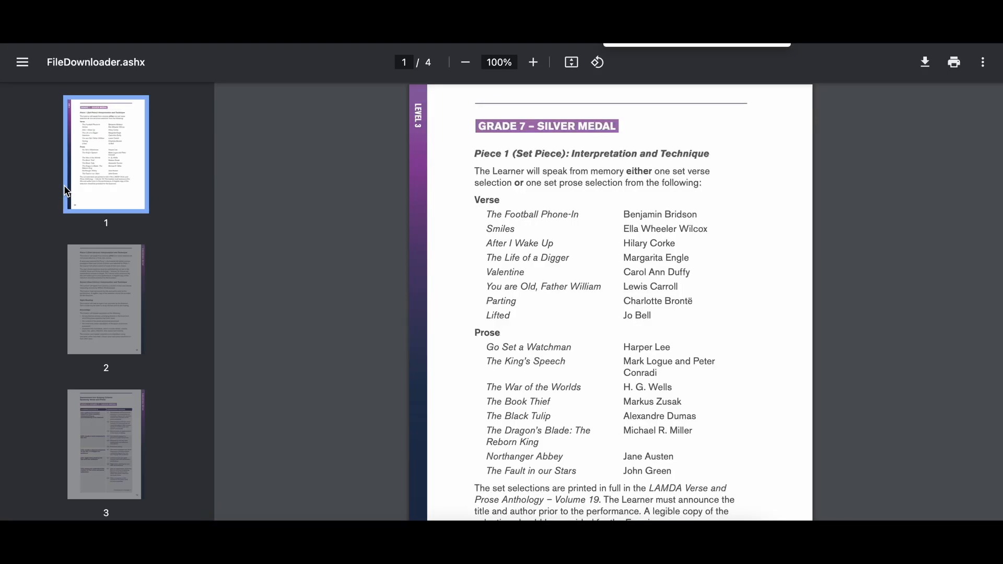
Step: Read the Grade 7 syllabus PDF through to page 4
scroll(down, 3)
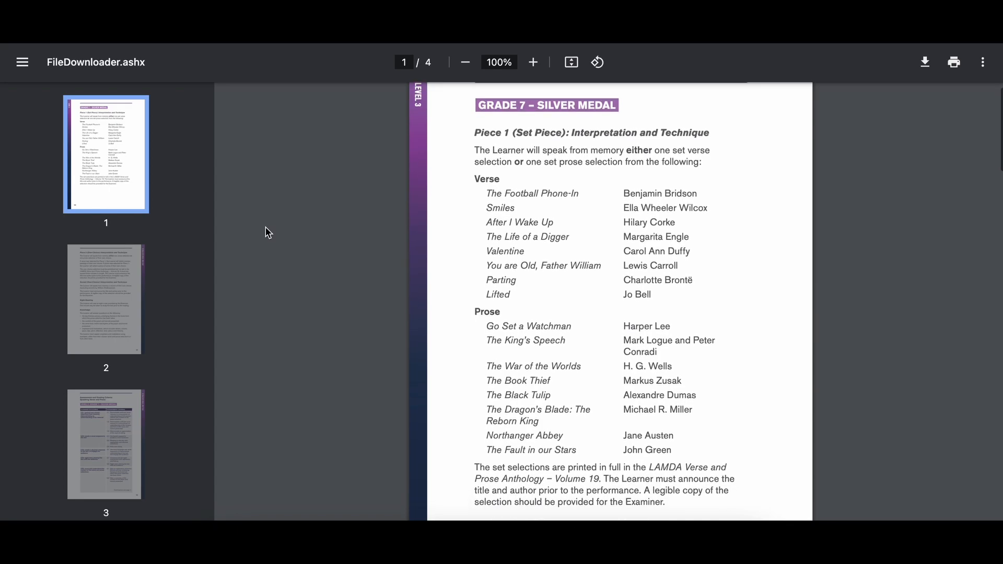
scroll(down, 3)
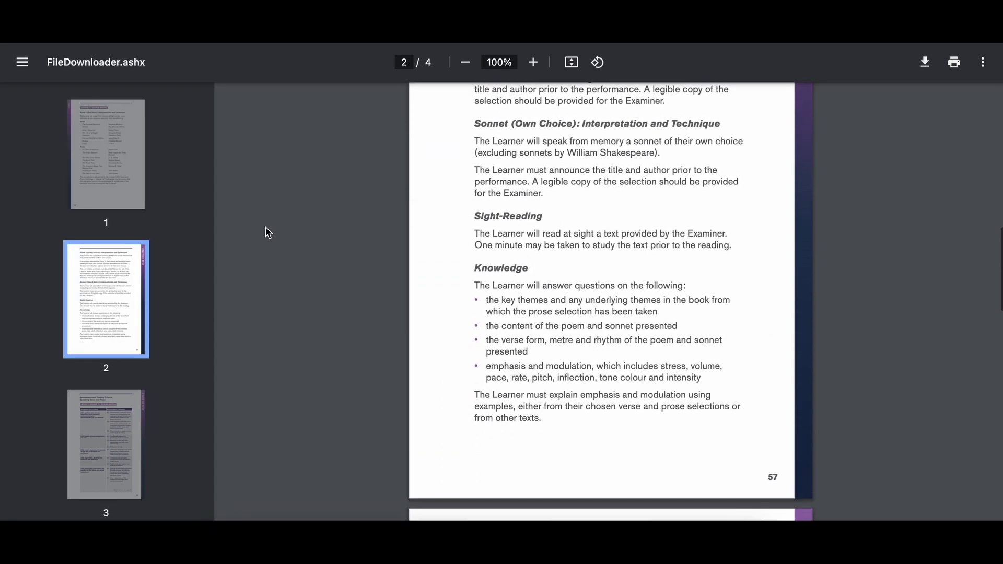
scroll(down, 3)
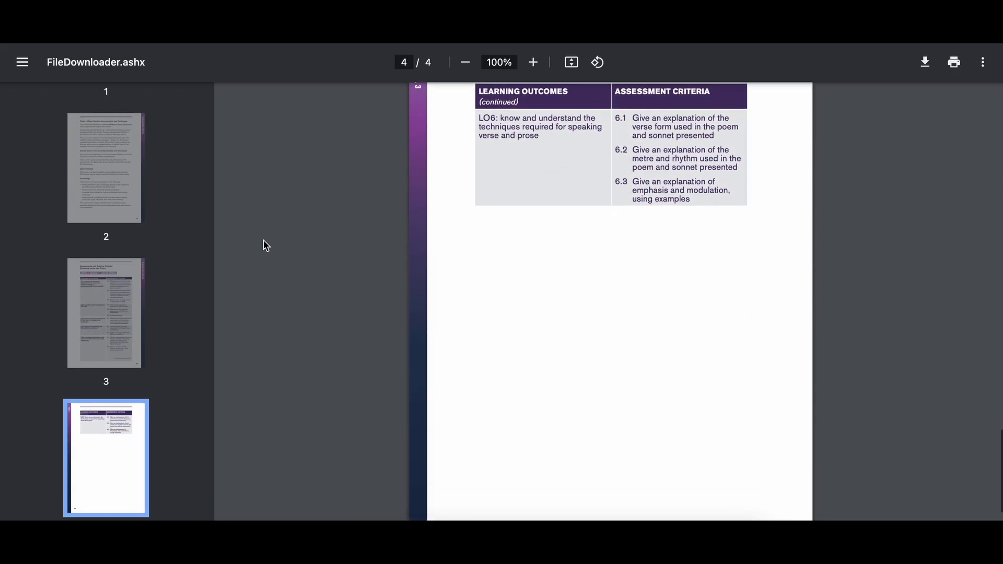
scroll(down, 3)
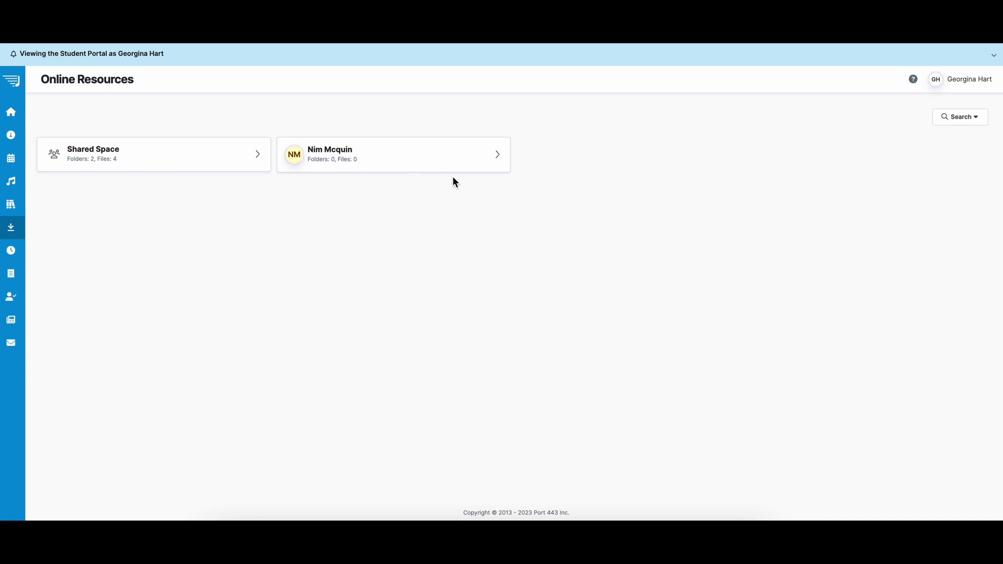
click(393, 154)
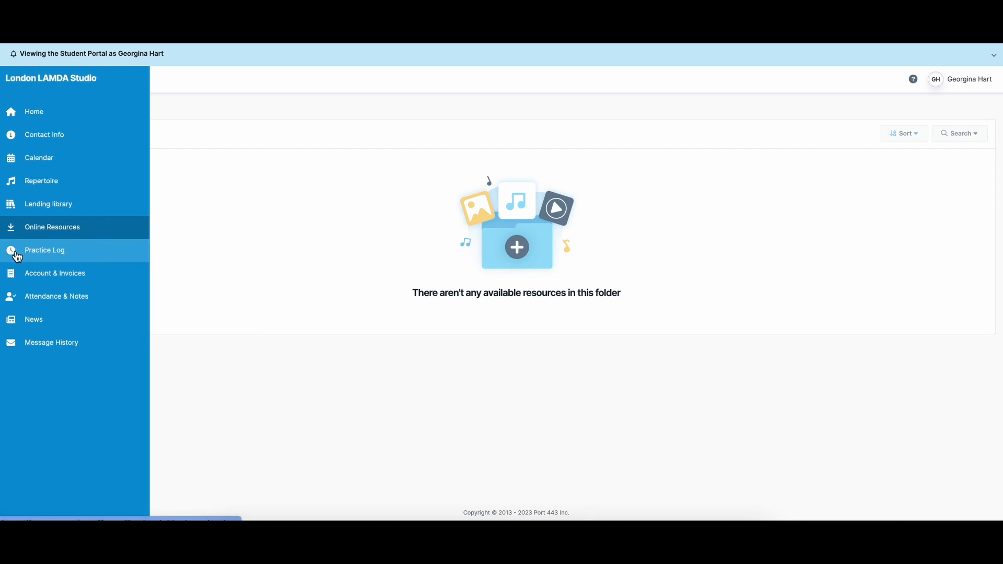
click(44, 250)
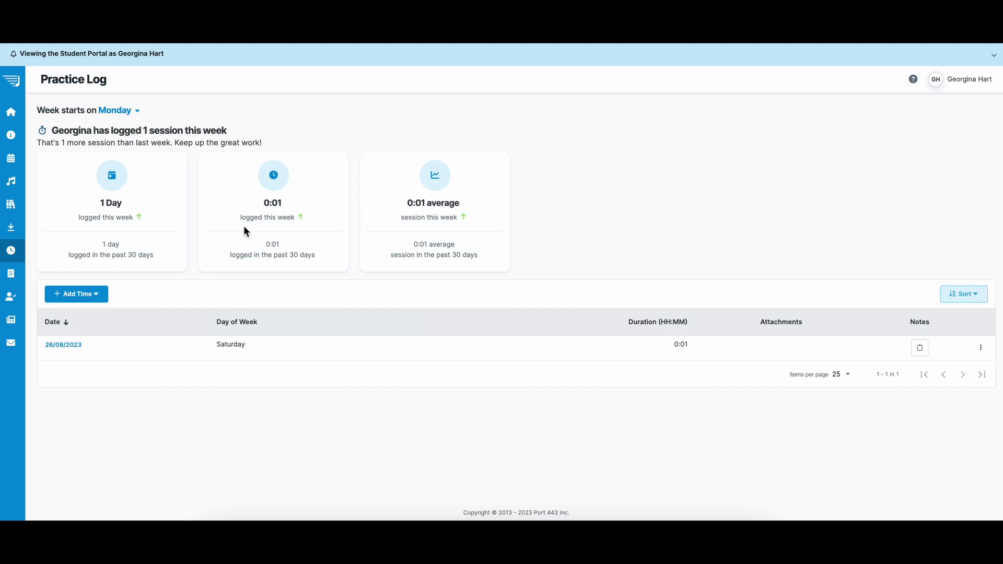
mouse_move(77, 294)
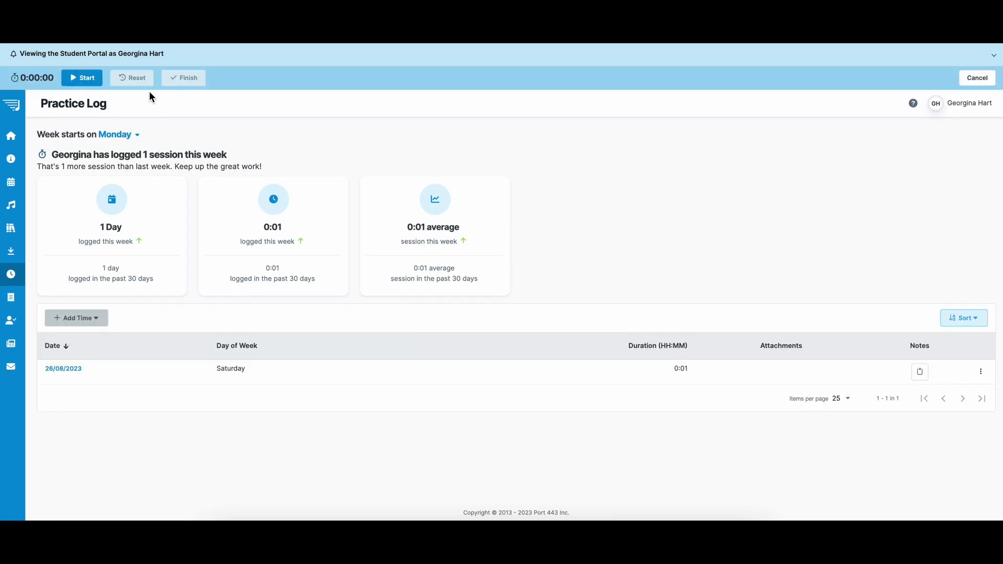
Step: Start the practice timer, finish it after a few seconds and confirm logging the session
click(82, 78)
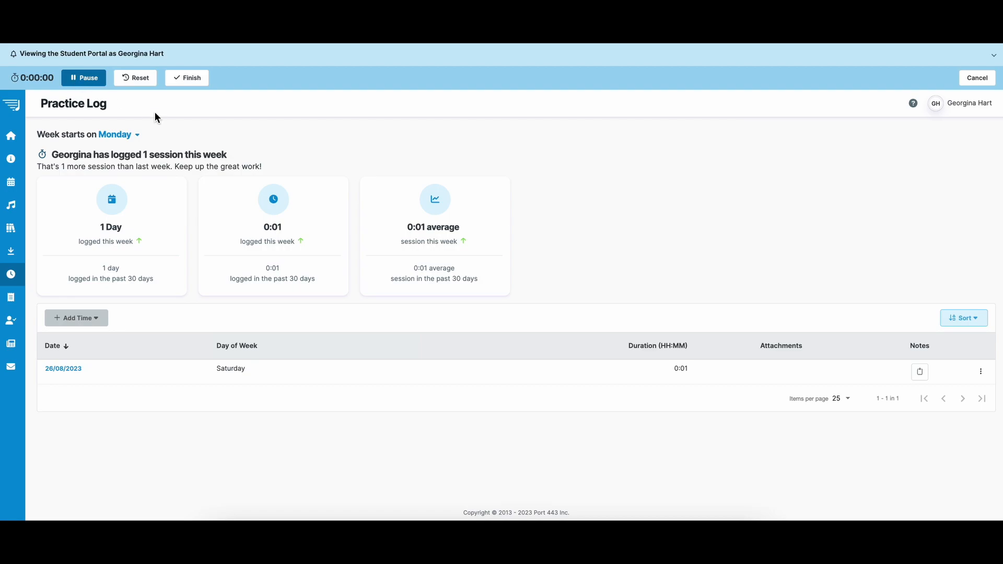
mouse_move(219, 139)
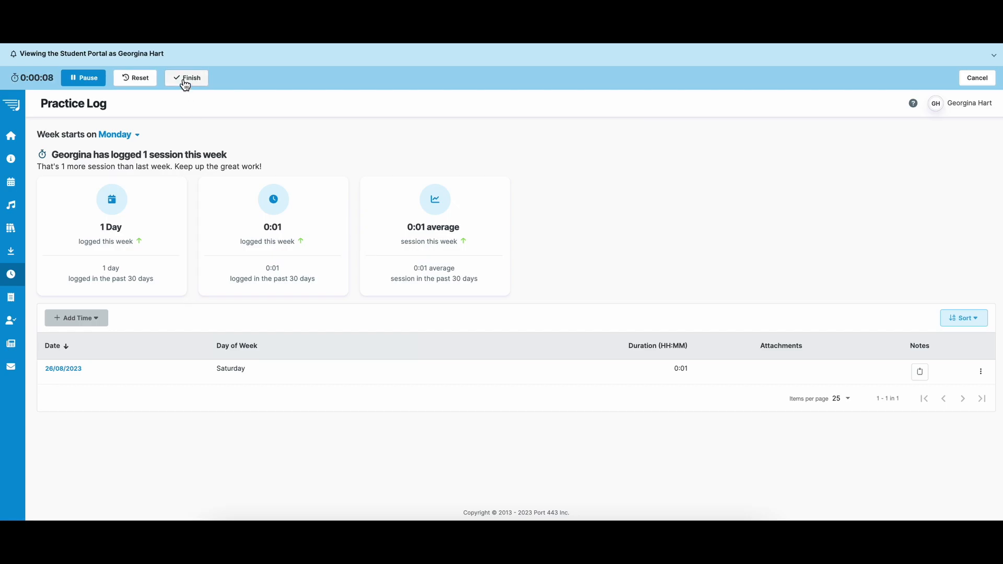
click(189, 77)
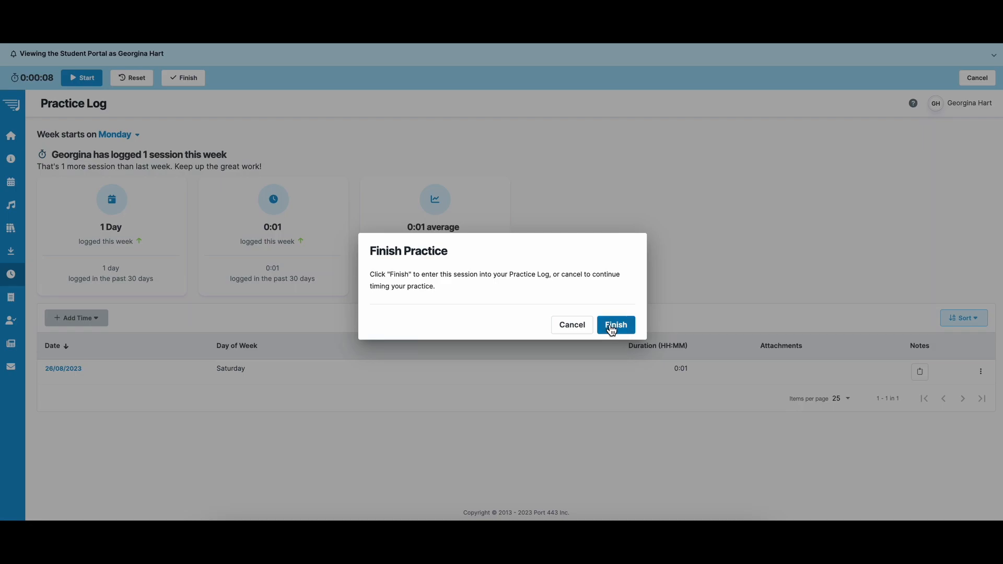
click(615, 325)
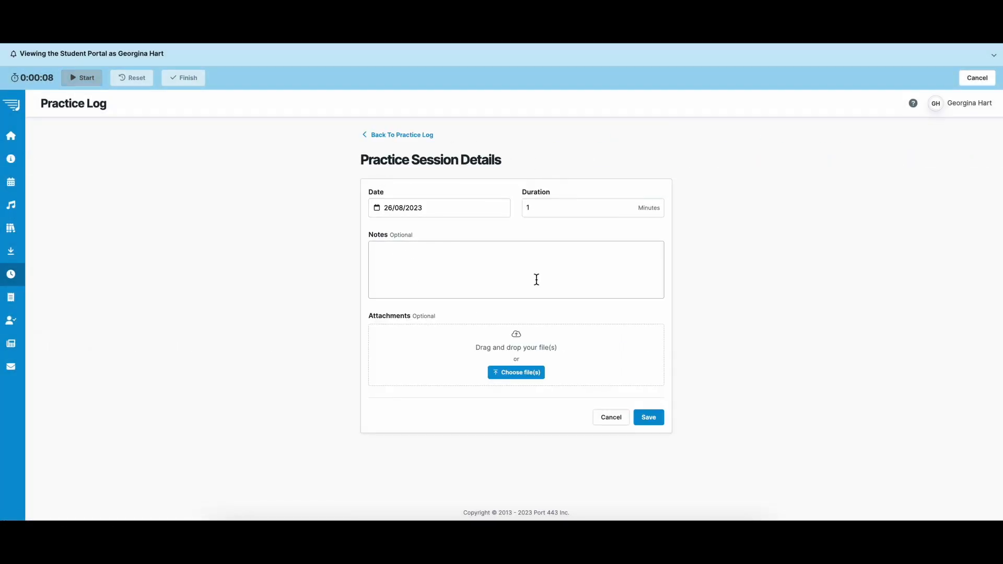
Step: Log the session with a note about practising the poem in the mirror for facial expression, with a picture/video attached
text(P)
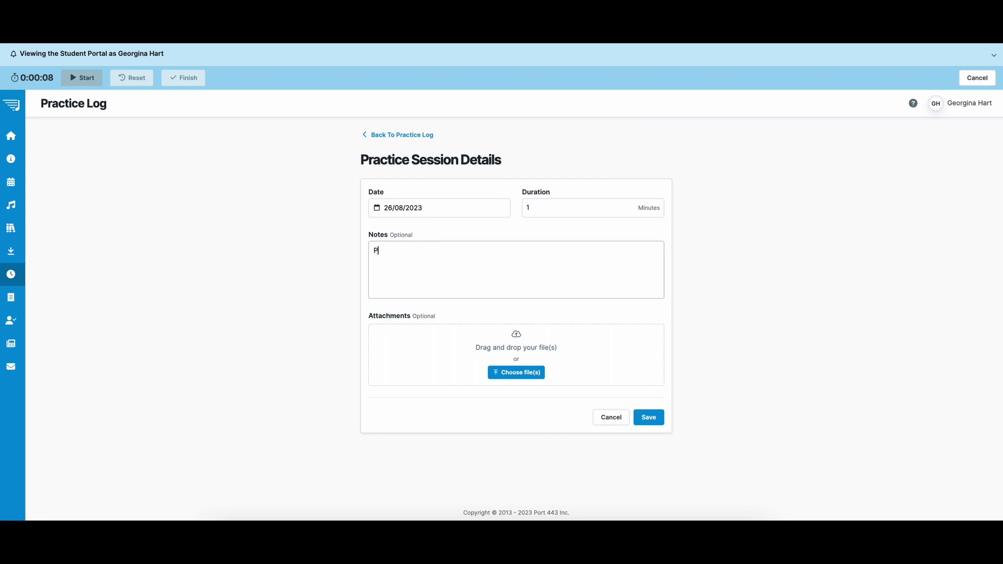
text(racticed)
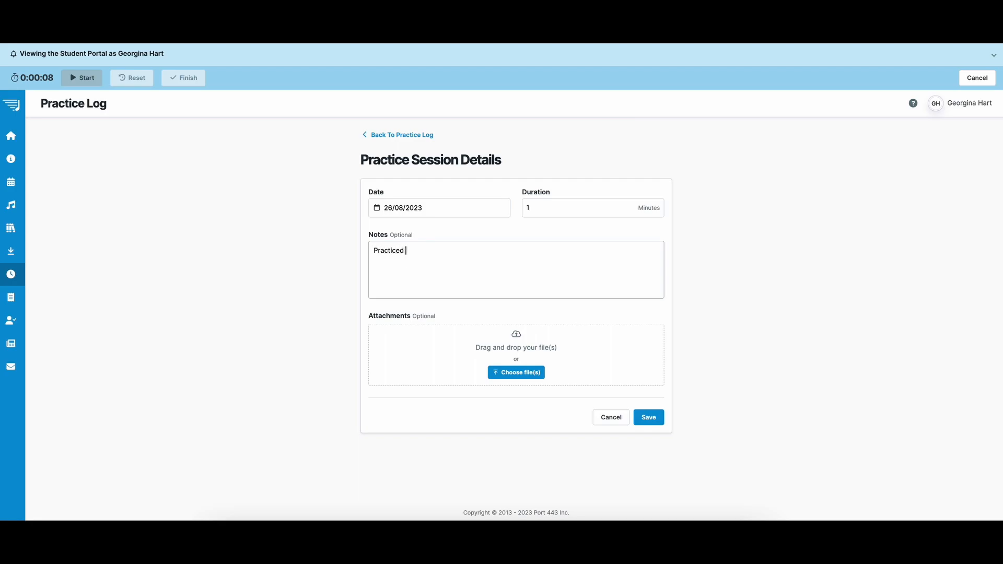
text(my poem in the mi)
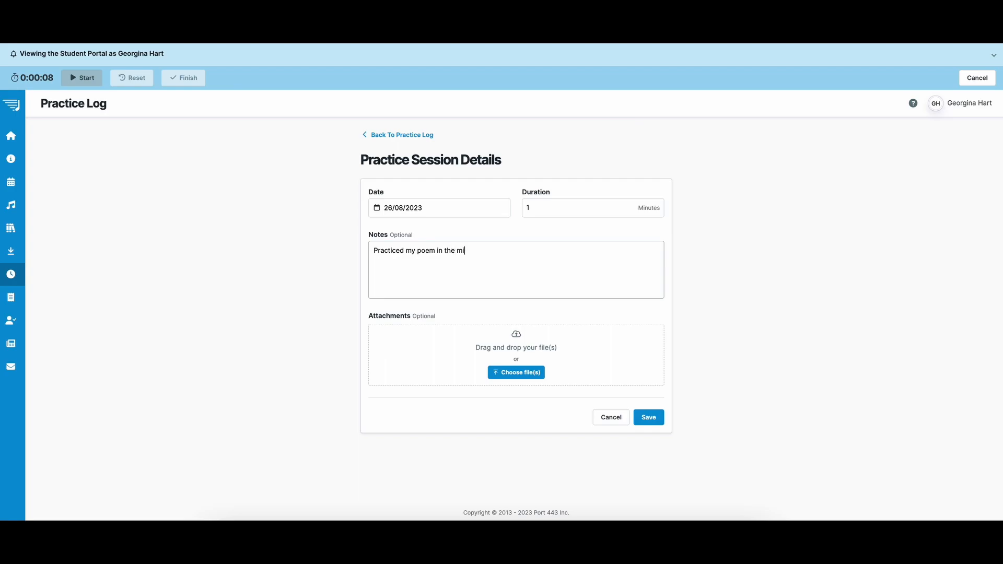
text(rror aim)
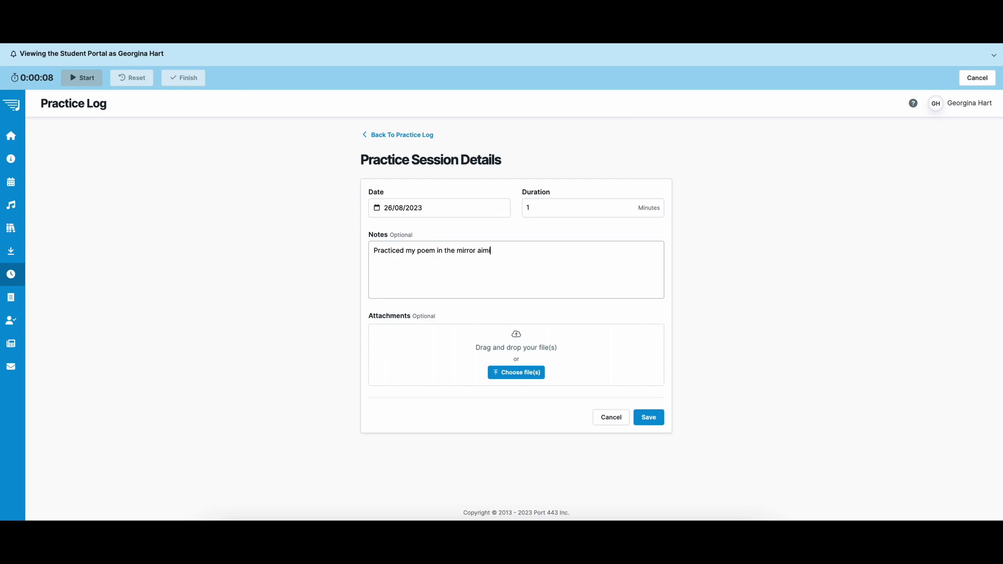
text(ing to help facial)
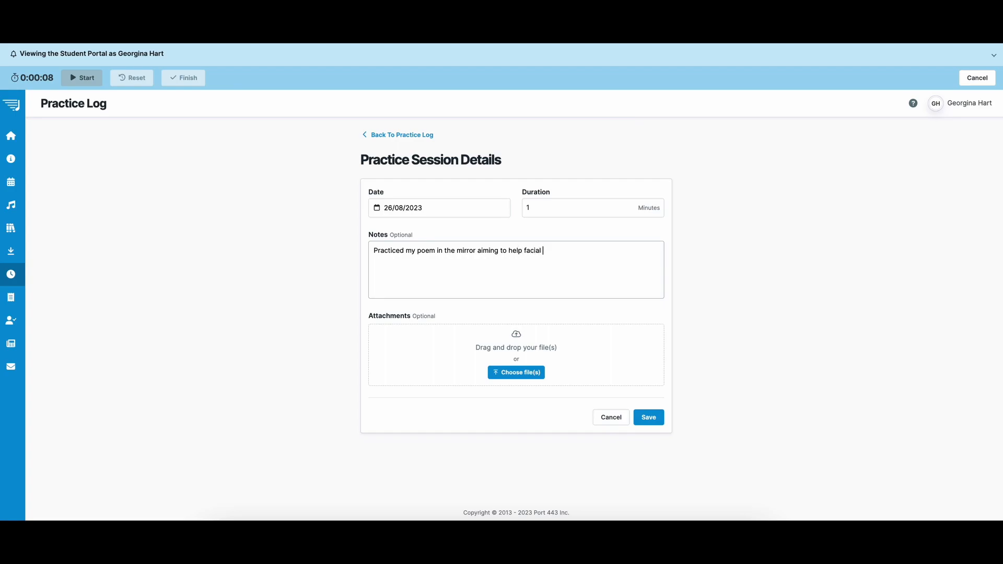
text(expression)
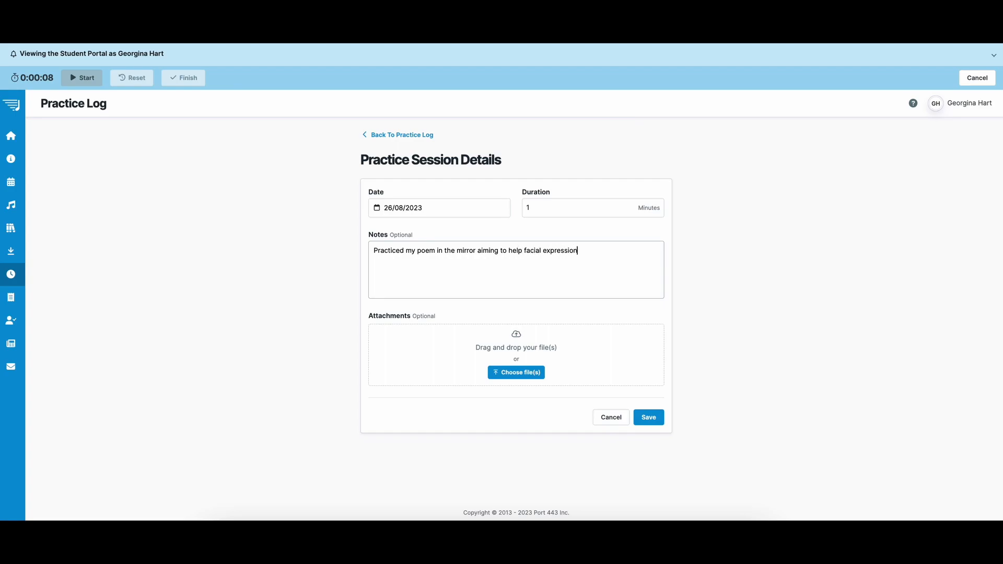
text(. A)
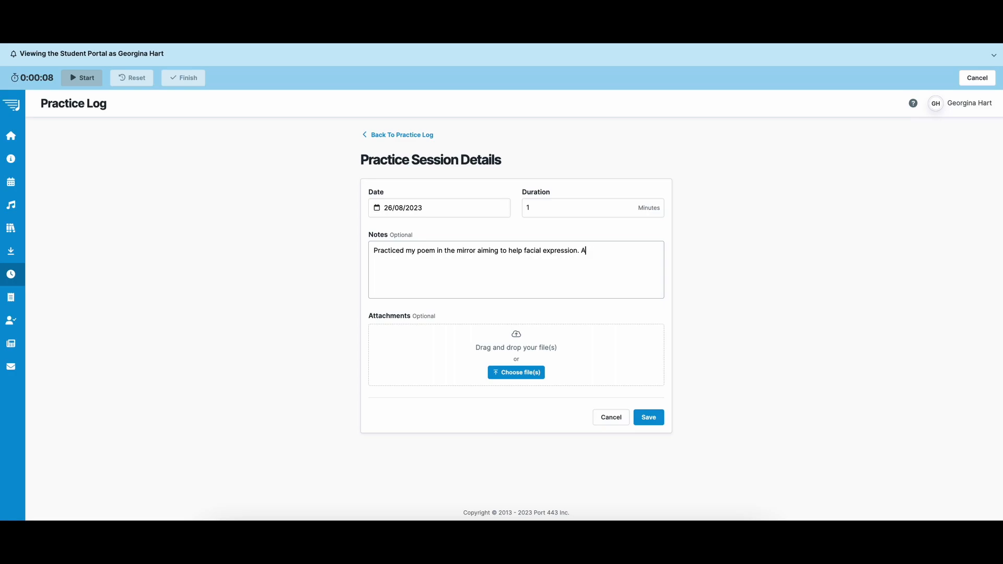
text(ttched is a pi)
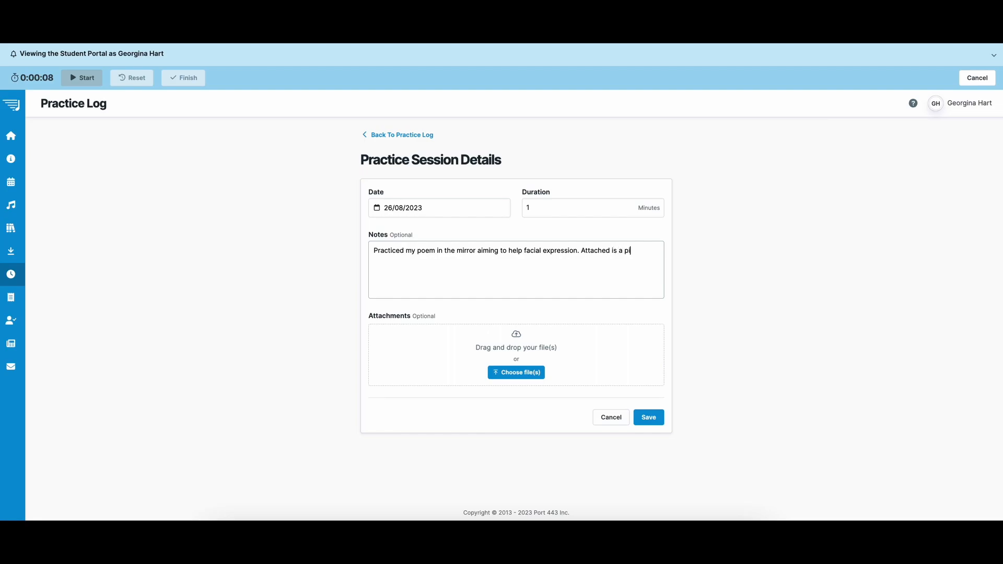
text(ctu)
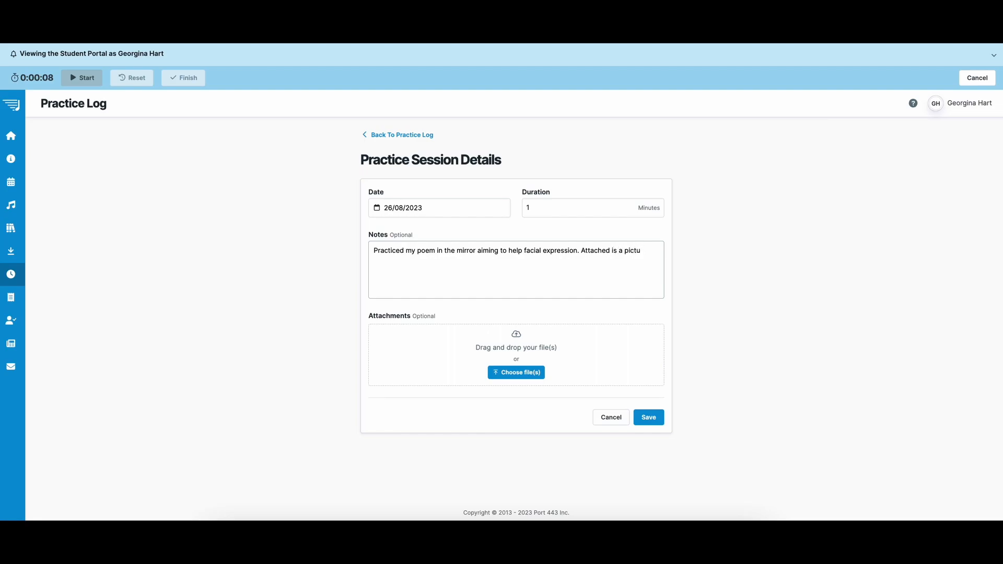
text(re)
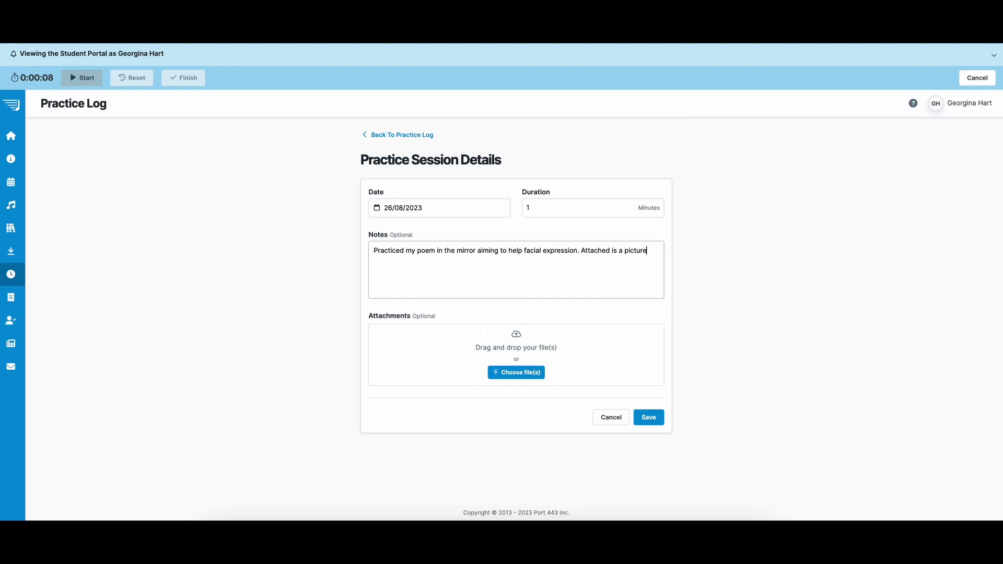
text(/video o)
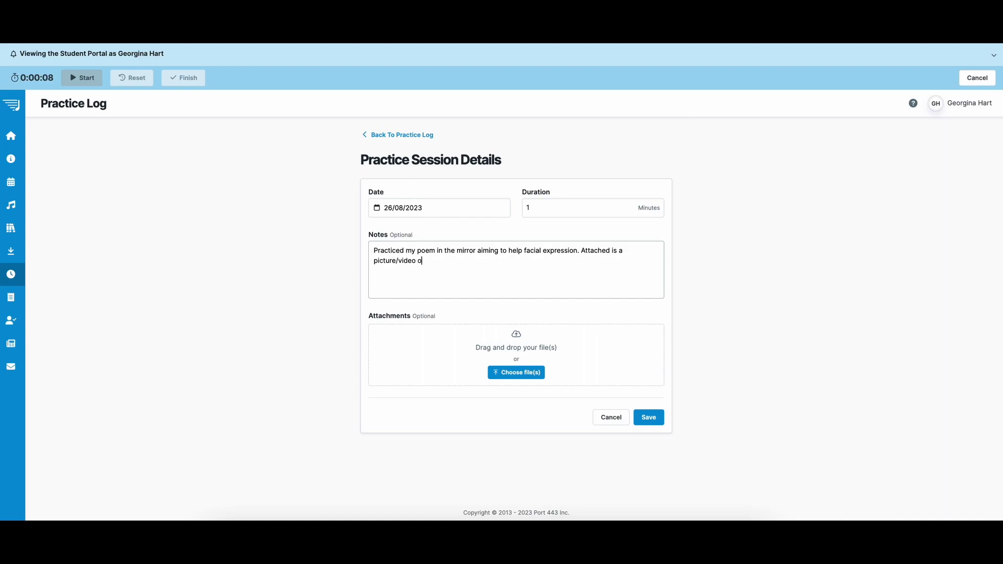
text(f)
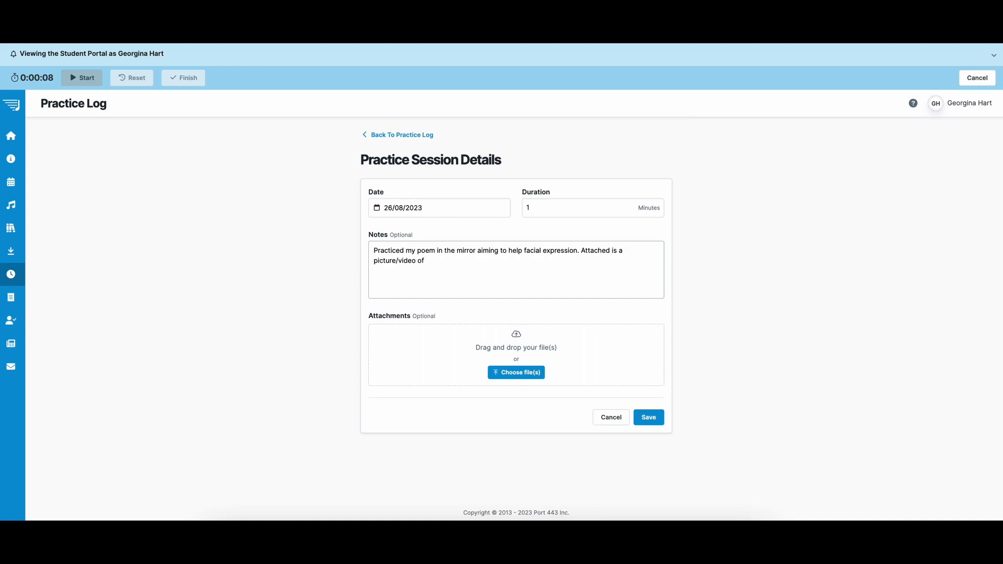
text(my express)
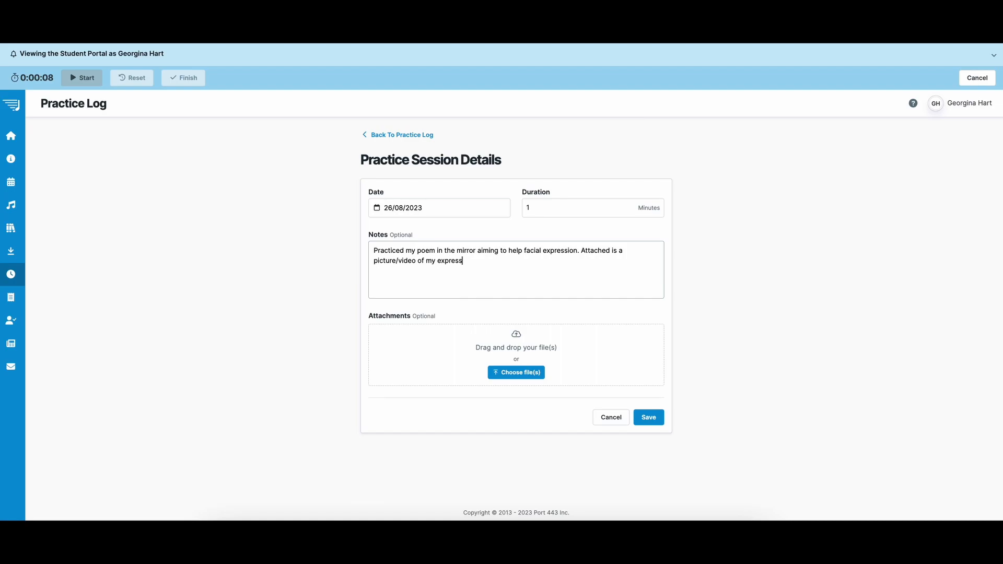
text(ions.)
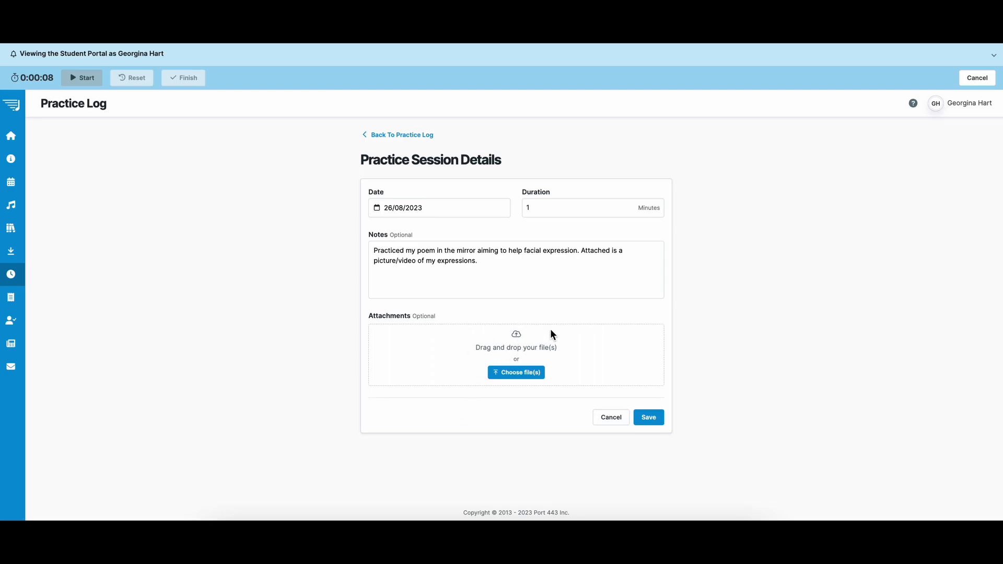
click(648, 417)
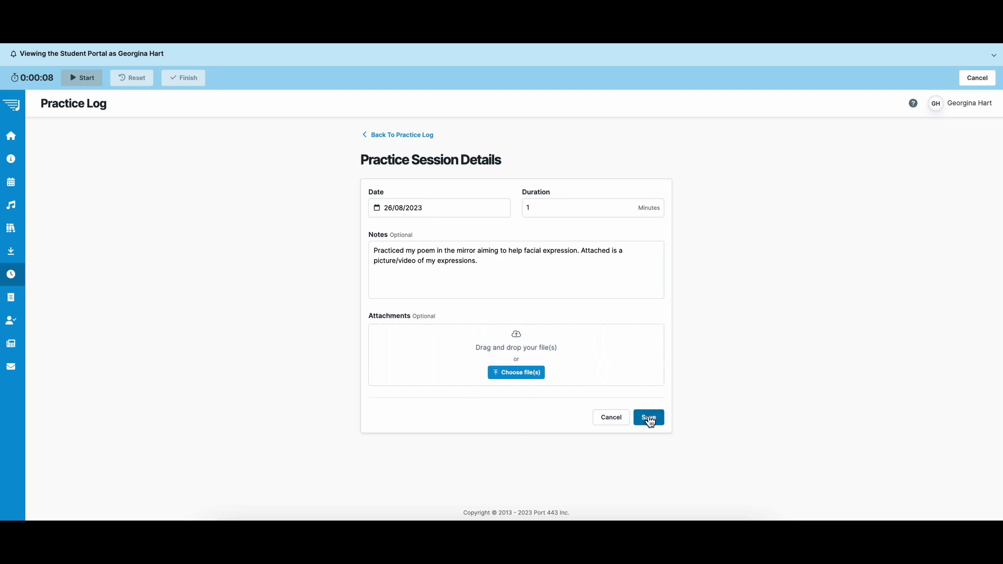
click(647, 417)
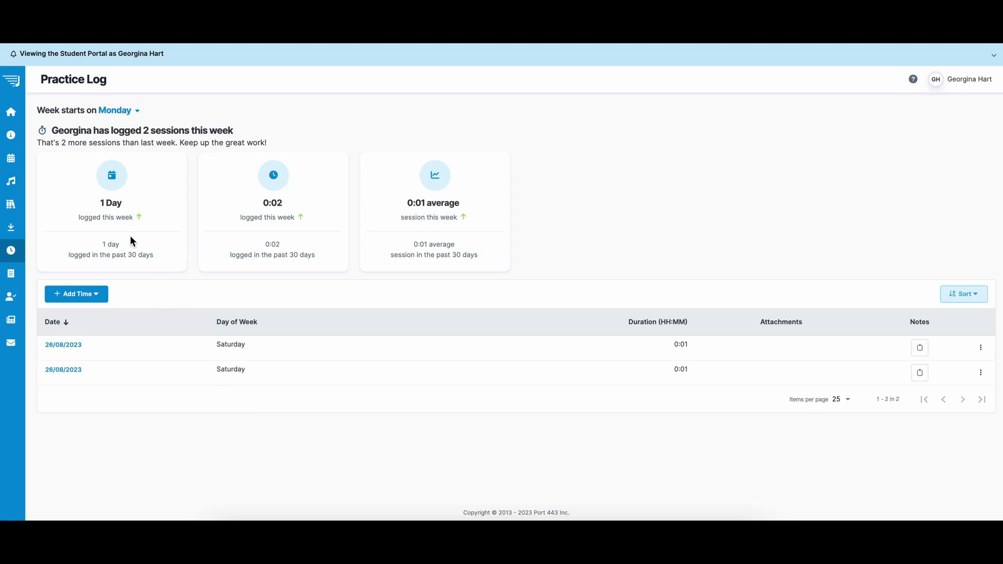
Step: Review the invoice list under Account & Invoices, then return to the account charges showing £25.00 owing
click(12, 273)
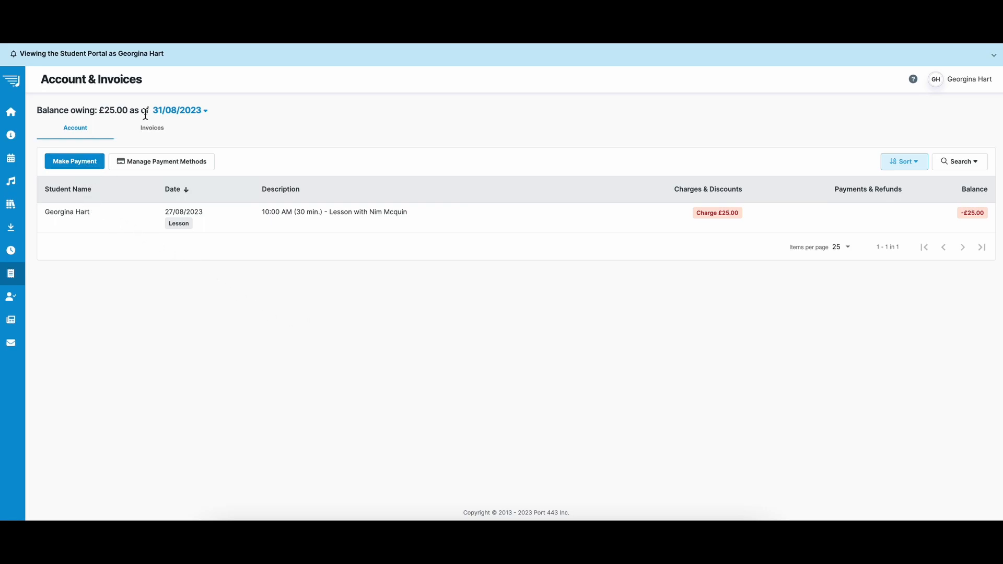
click(152, 128)
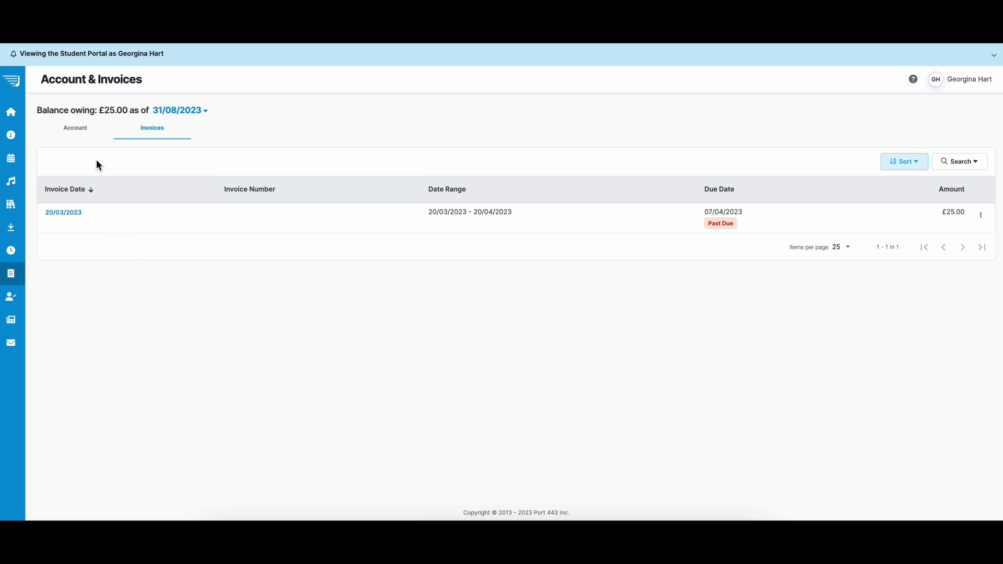
click(74, 128)
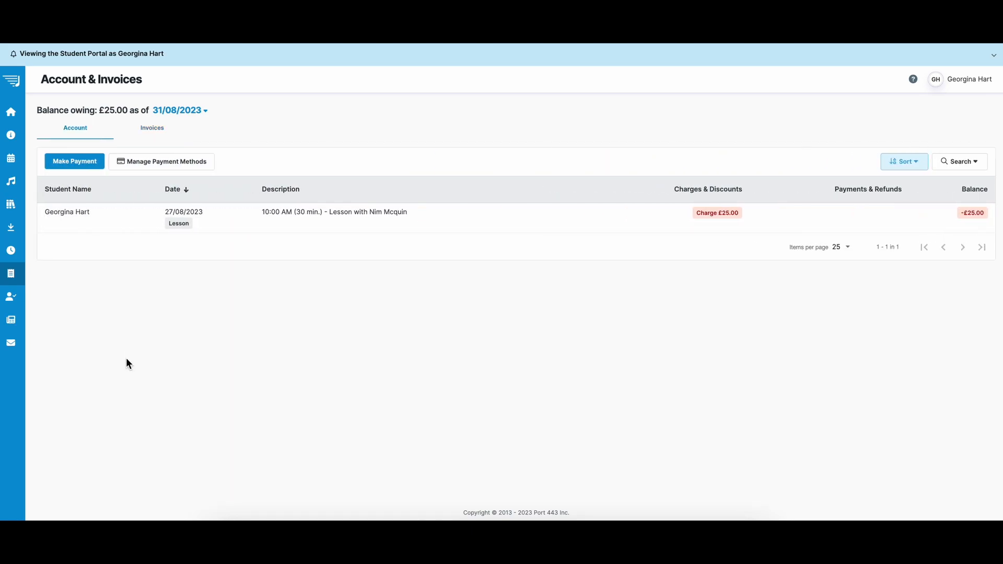
click(11, 79)
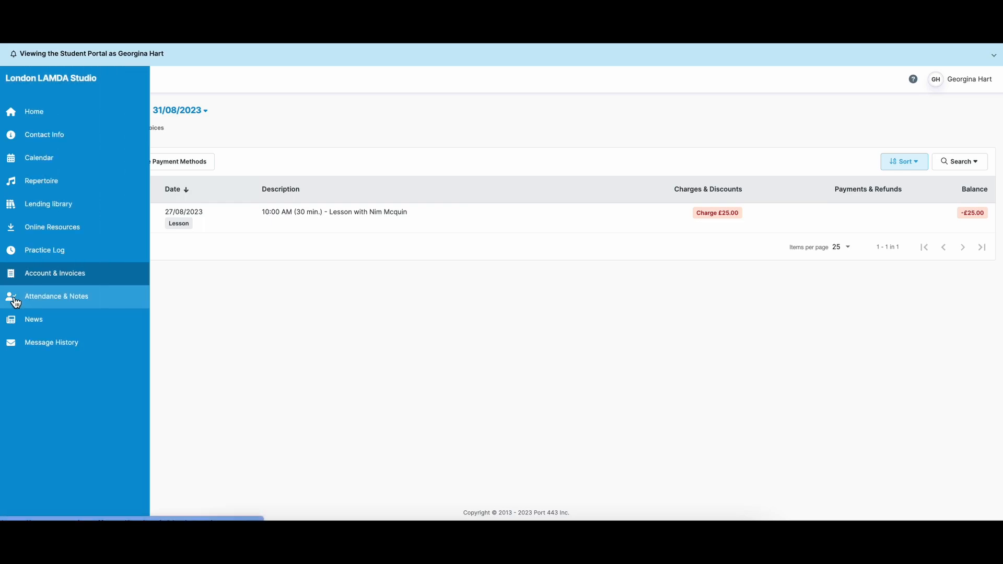
Step: Show Attendance & Notes, which has no records for the last 3 months
click(56, 297)
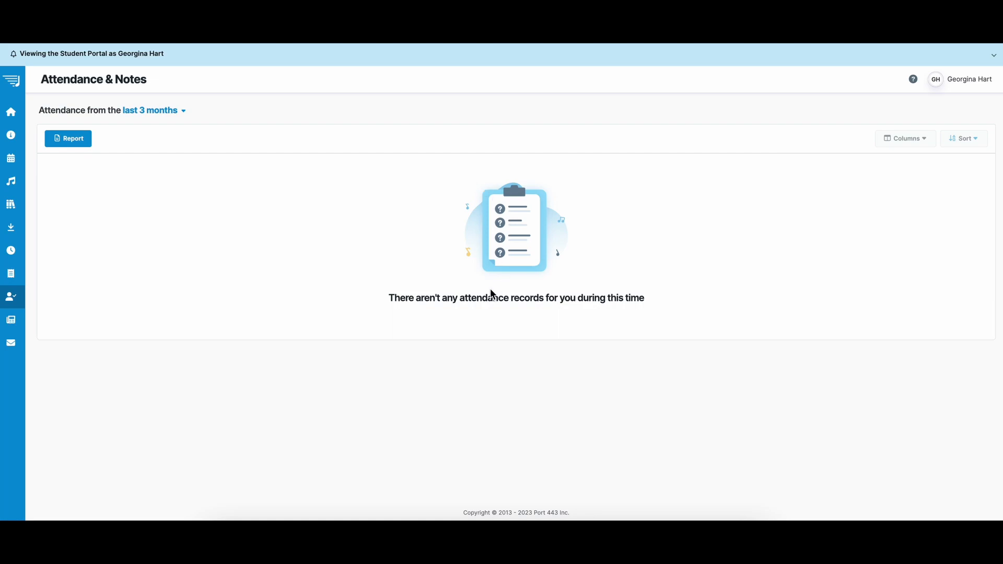
mouse_move(115, 77)
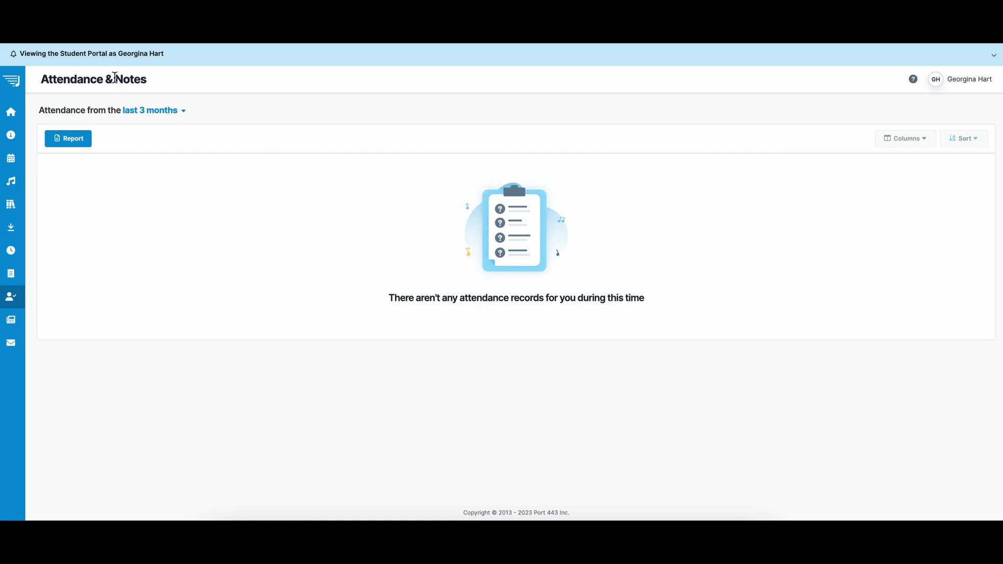
mouse_move(95, 321)
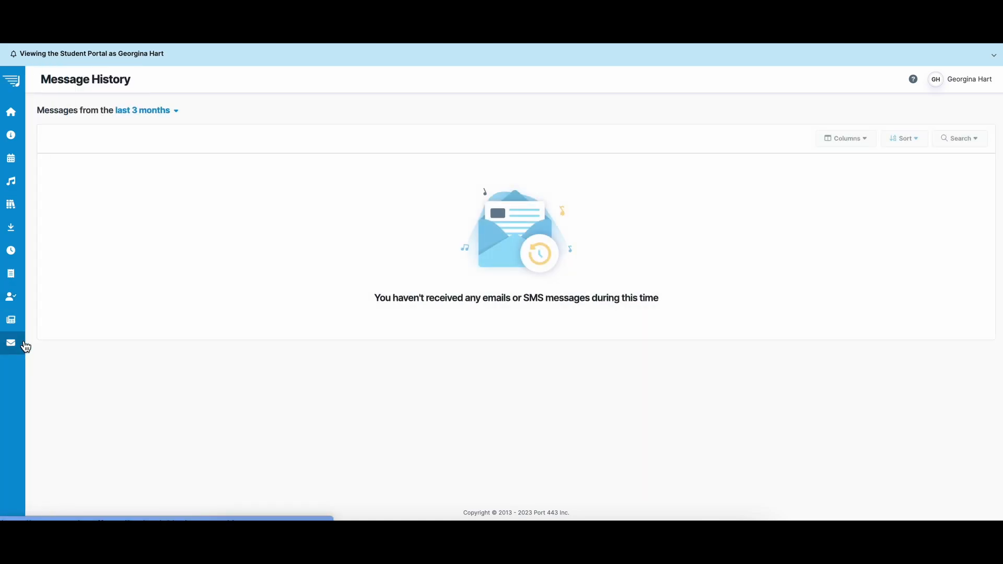
mouse_move(524, 347)
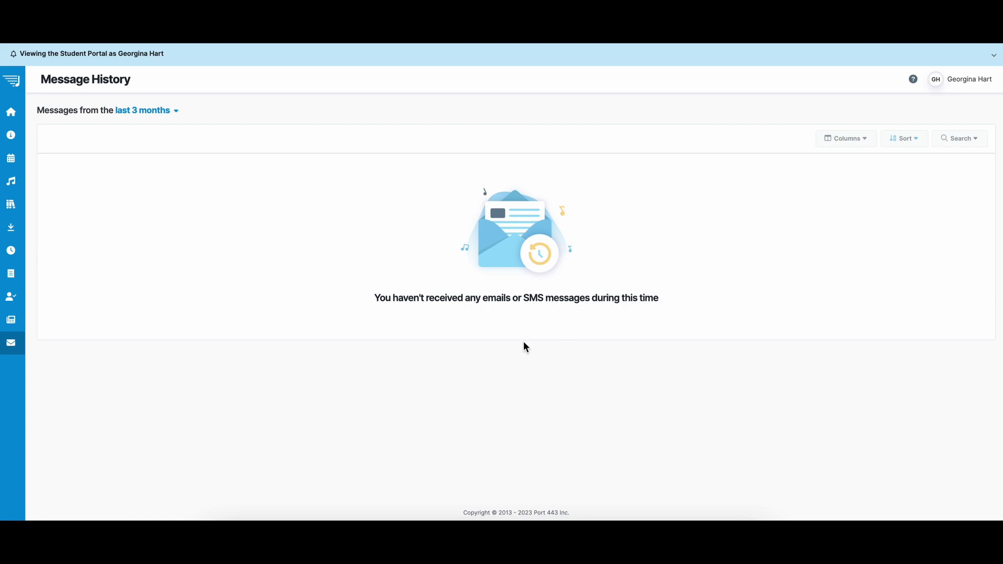
mouse_move(493, 332)
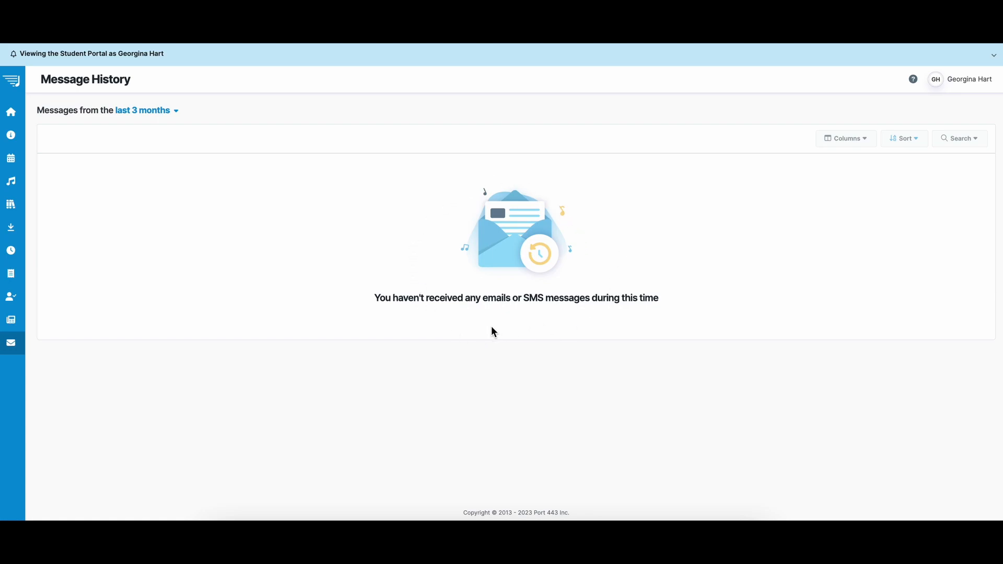
mouse_move(82, 118)
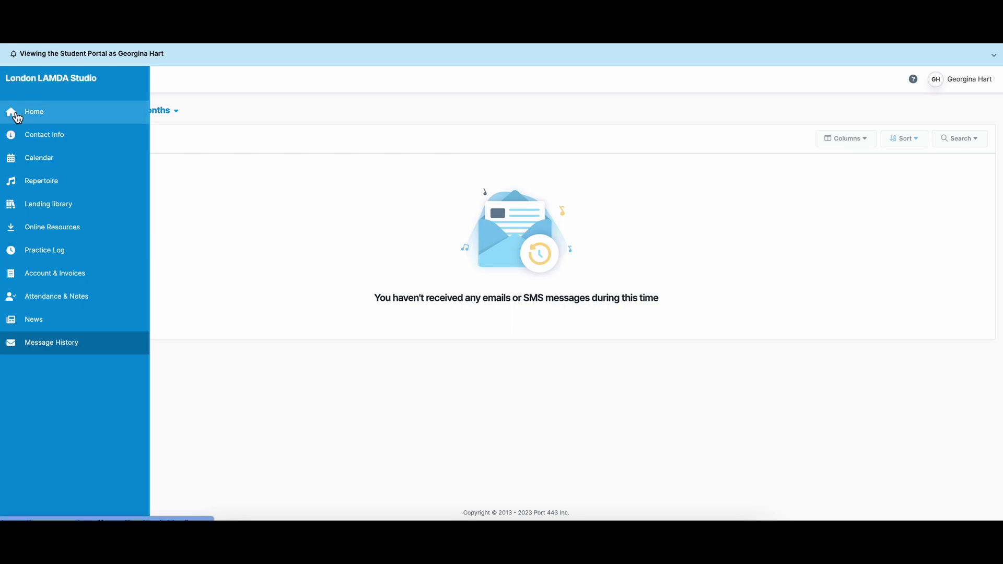
Step: Return to the home dashboard after finding Message History empty
click(34, 111)
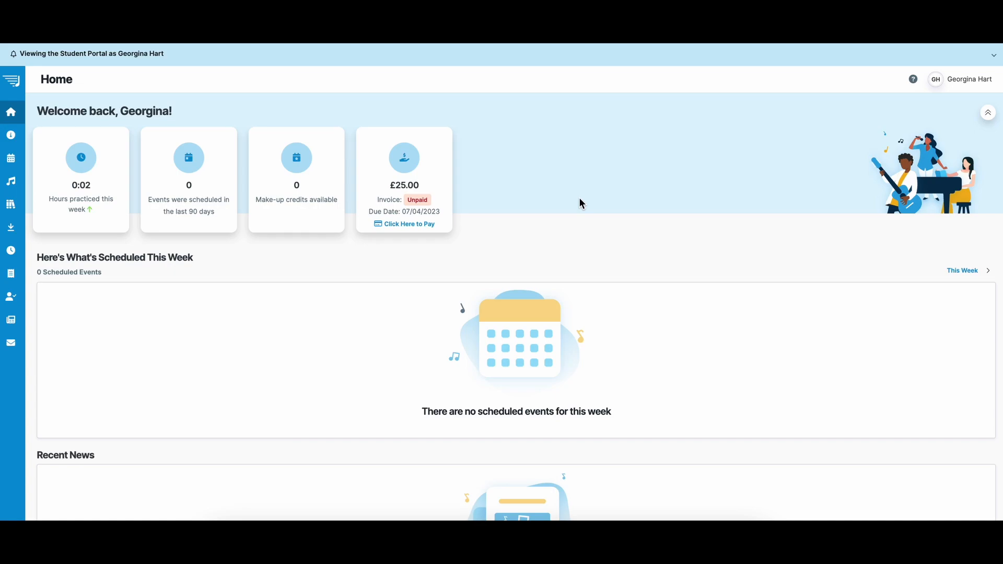
mouse_move(396, 302)
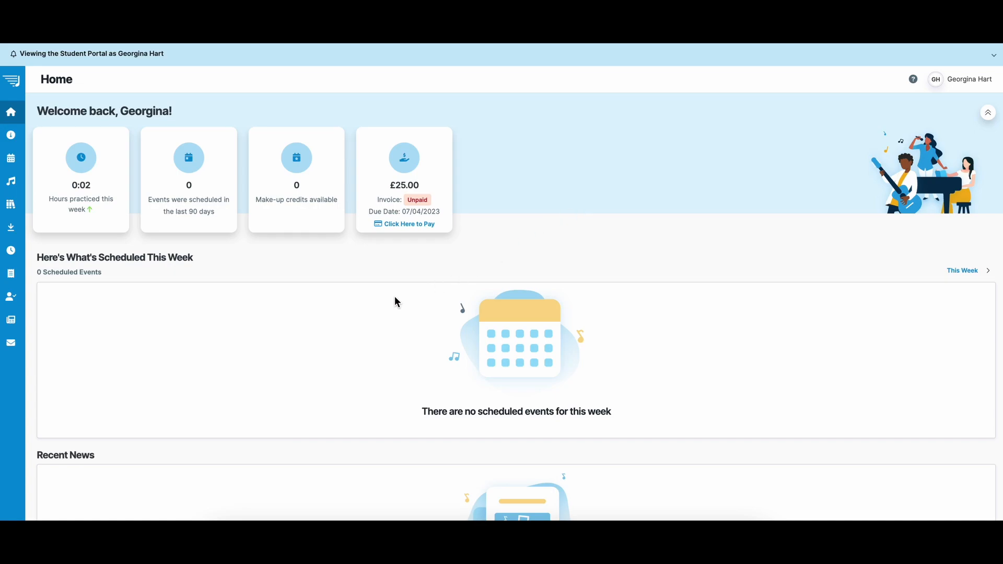